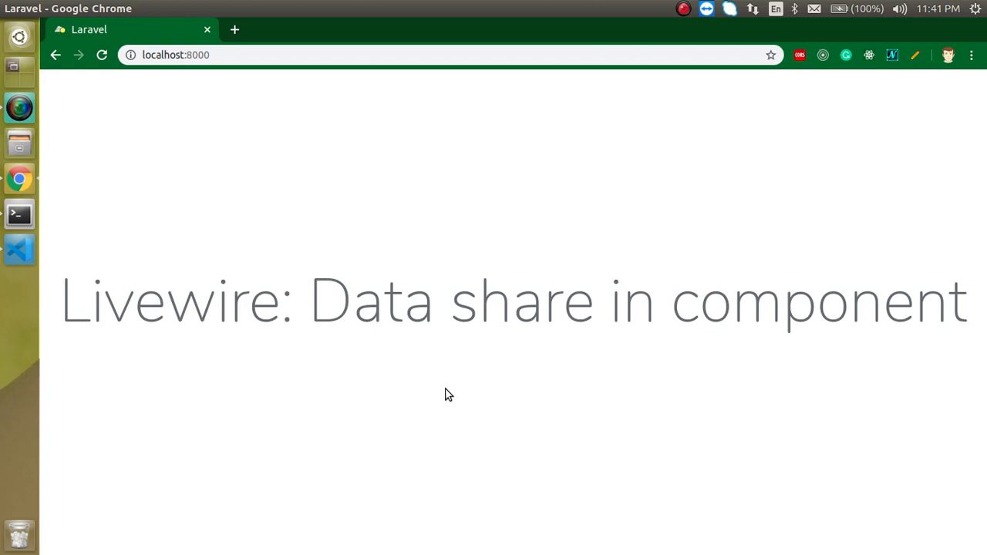
mouse_move(12, 255)
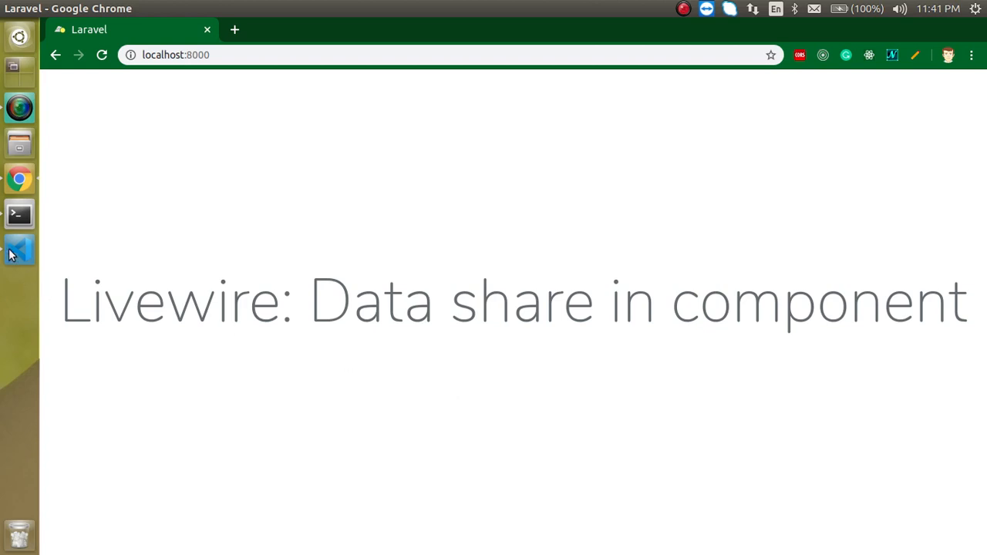
Review the four Livewire data-passing steps in the untitled notes, highlighting key words like 'blade'
left_click(19, 249)
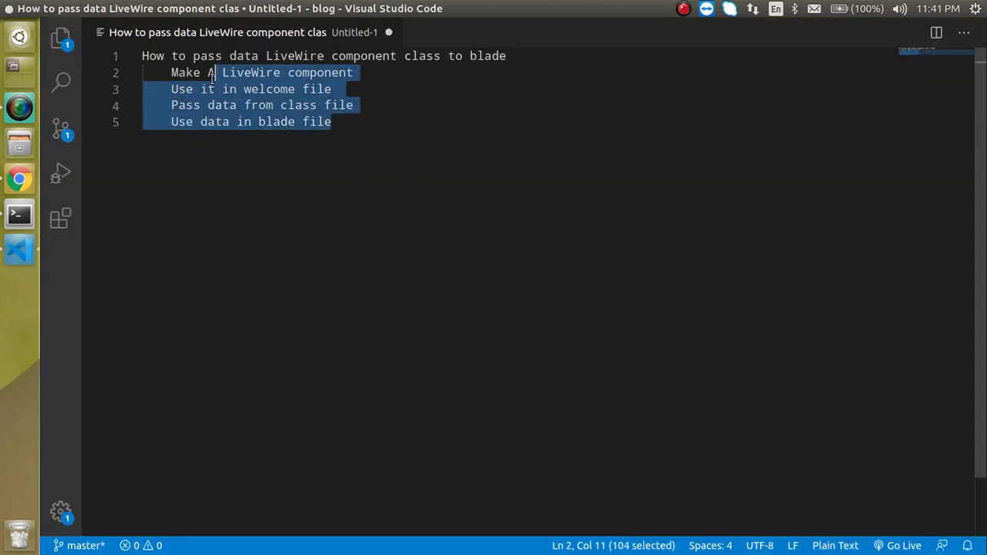
left_click(200, 72)
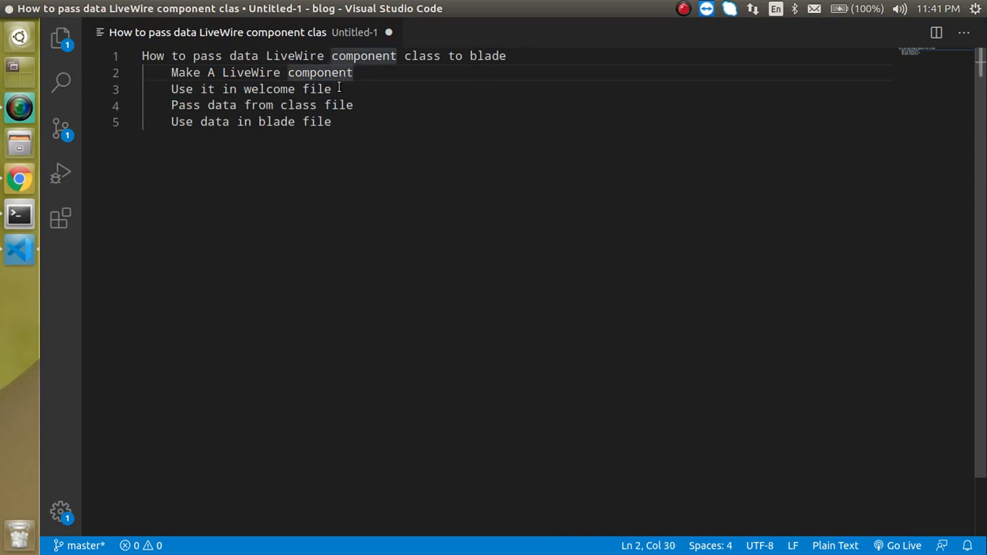
left_click_drag(171, 88, 295, 89)
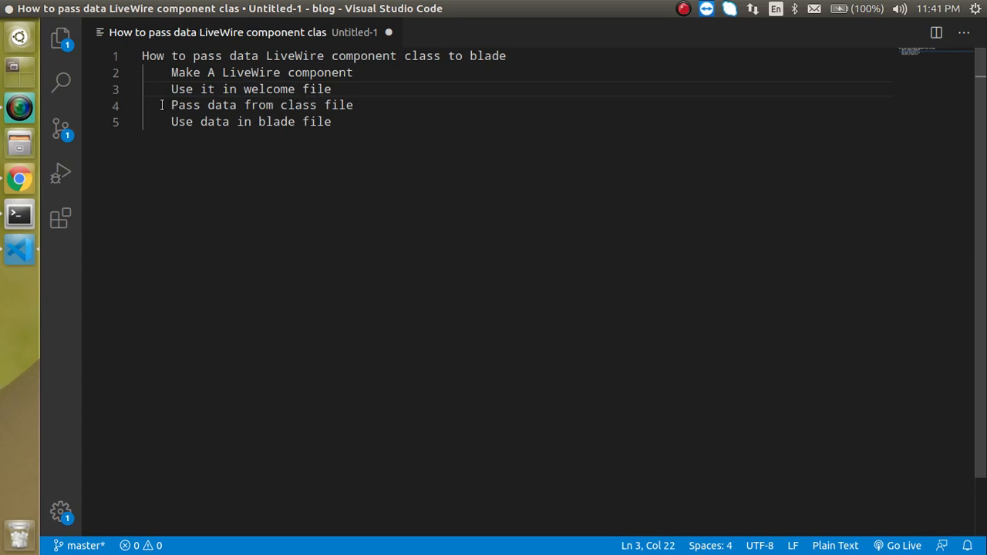
left_click(355, 105)
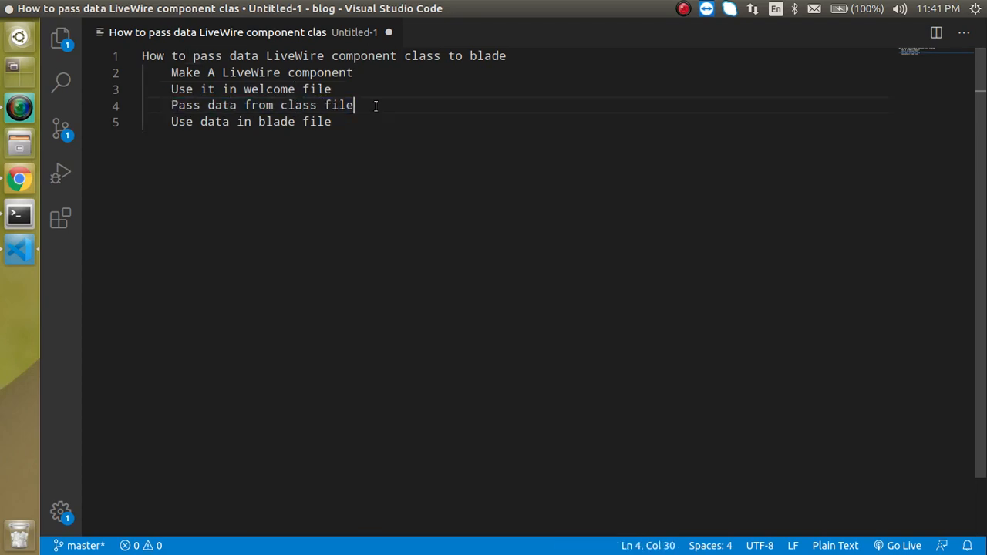
left_click_drag(187, 121, 332, 121)
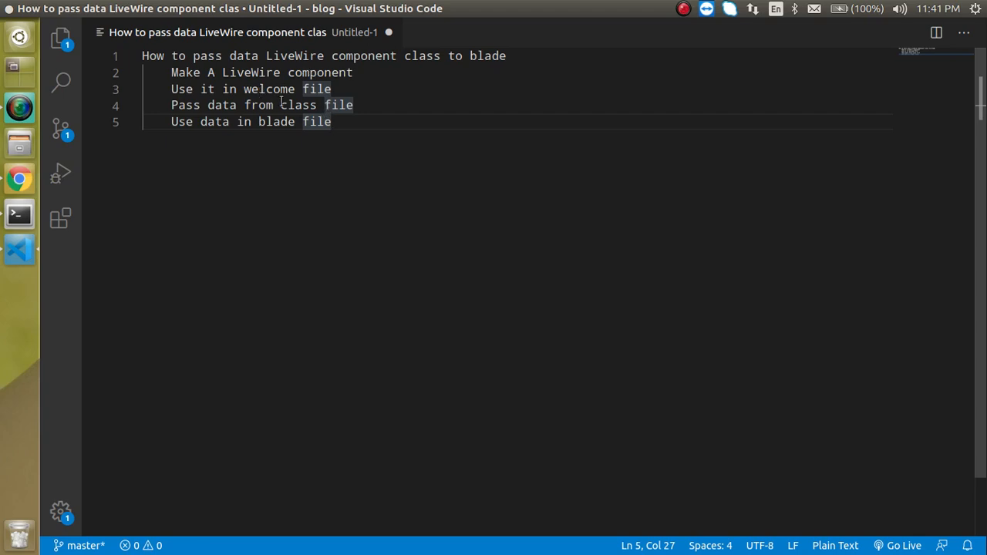
double_click(297, 105)
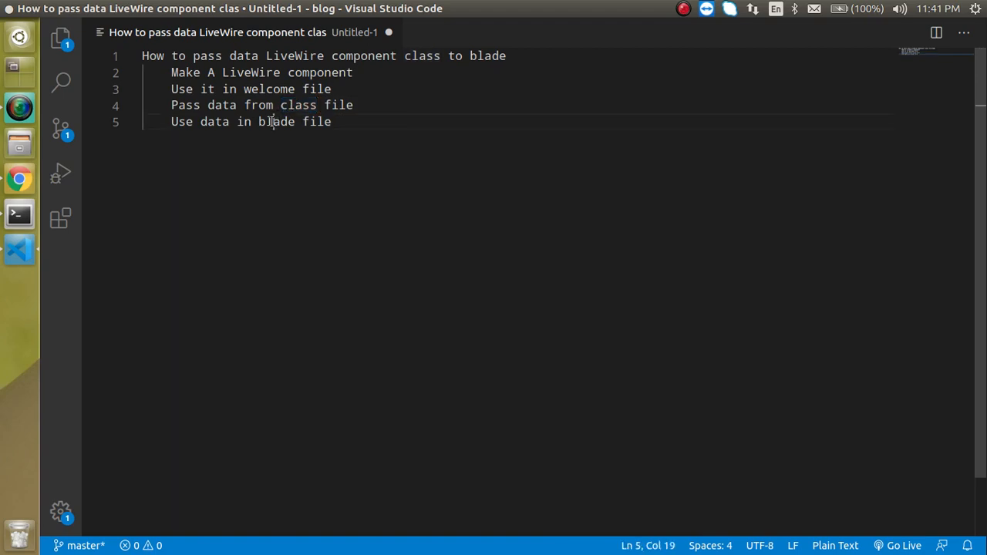
double_click(276, 121)
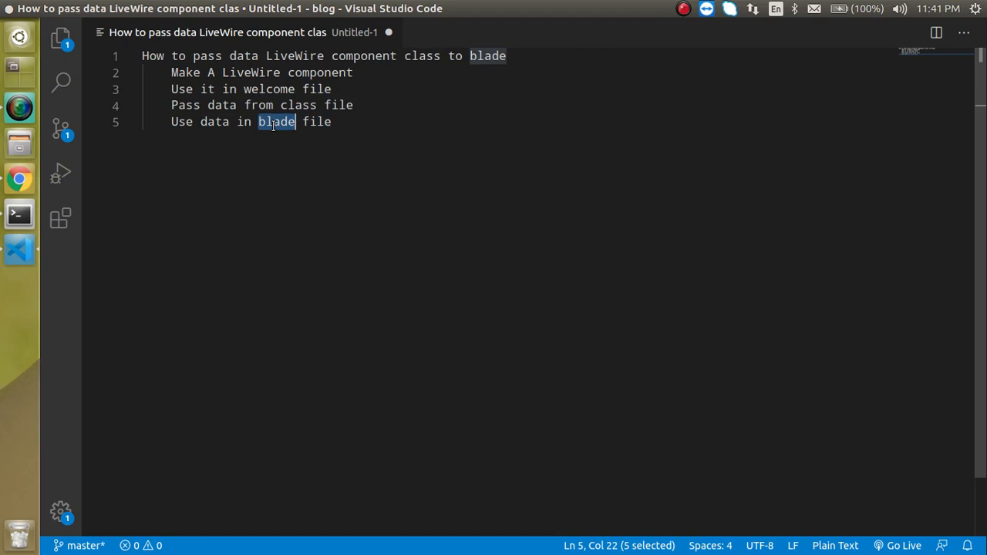
mouse_move(18, 214)
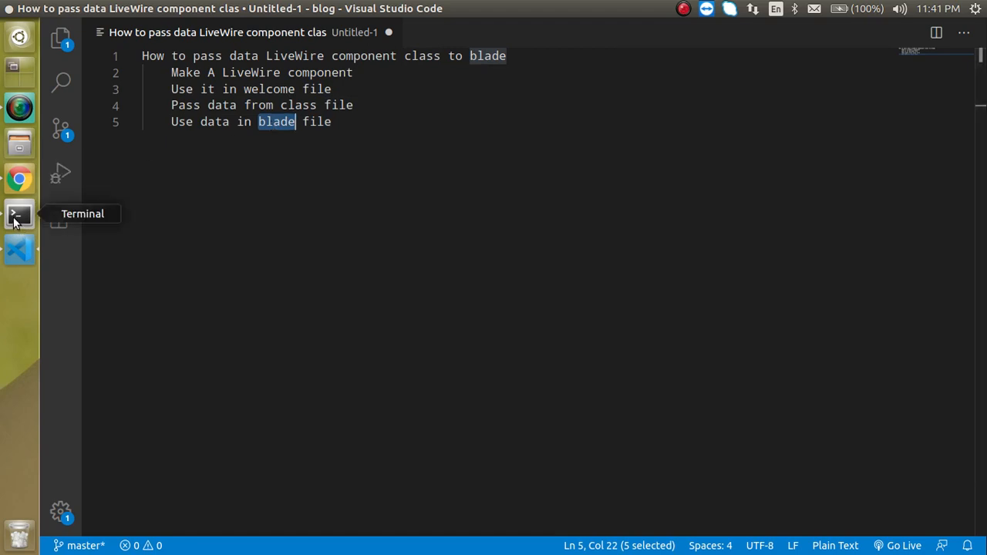
Run php artisan make:livewire profile in Terminal to generate the Profile component
left_click(18, 214)
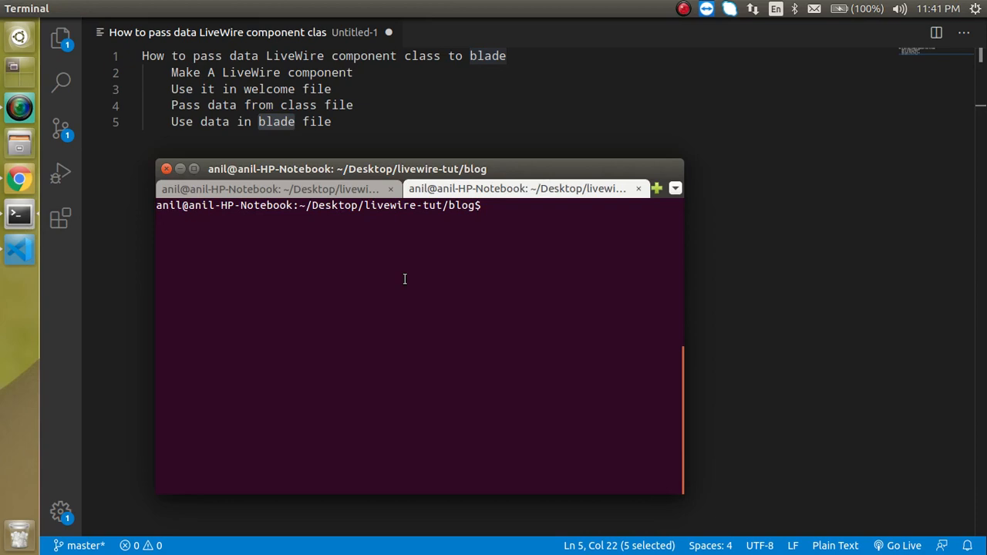
type("php")
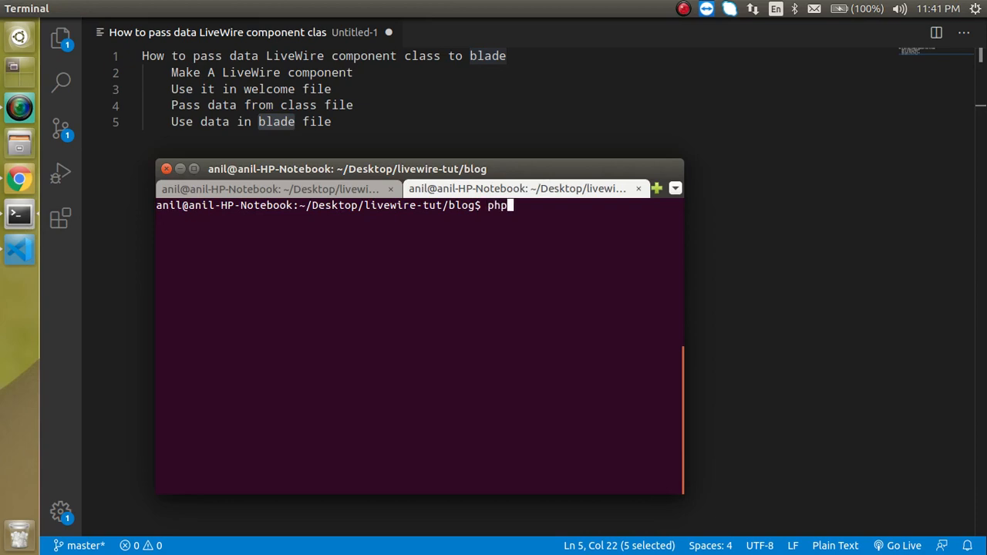
type("artisan make:l")
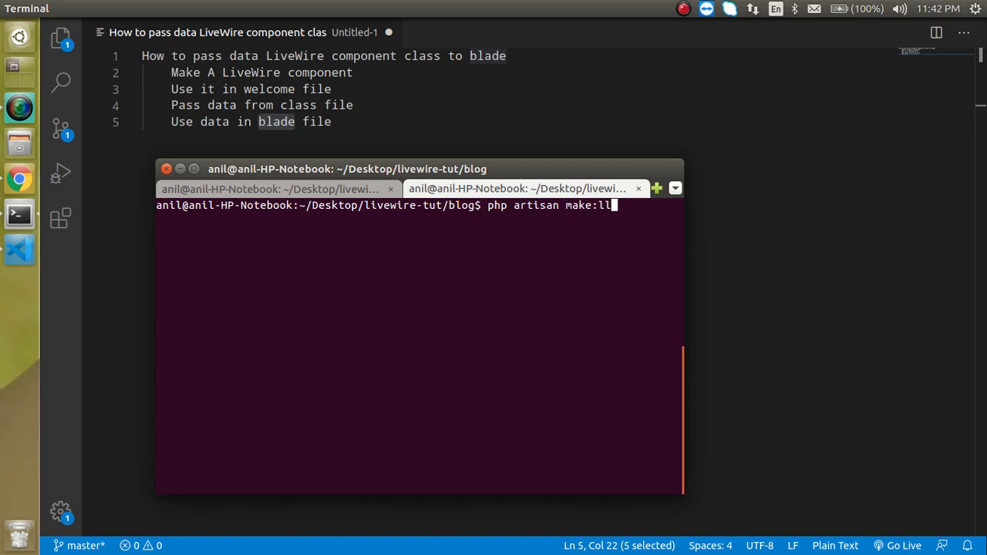
type("ivewir")
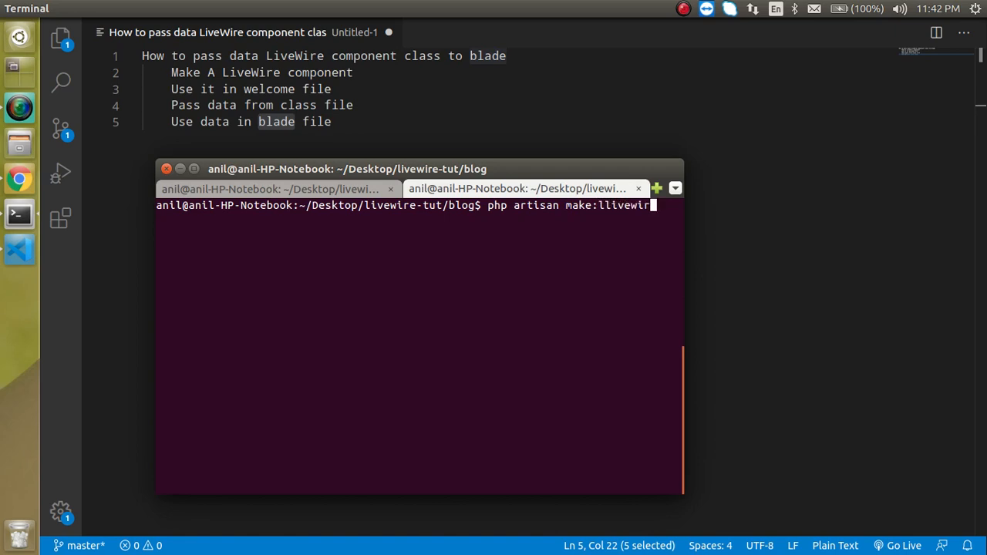
key("BackSpace")
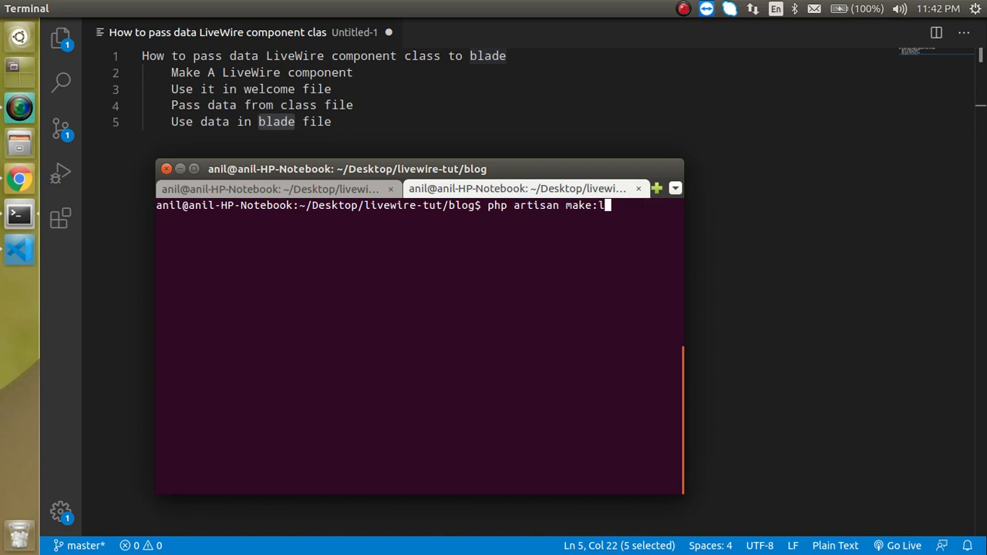
type("ivewire")
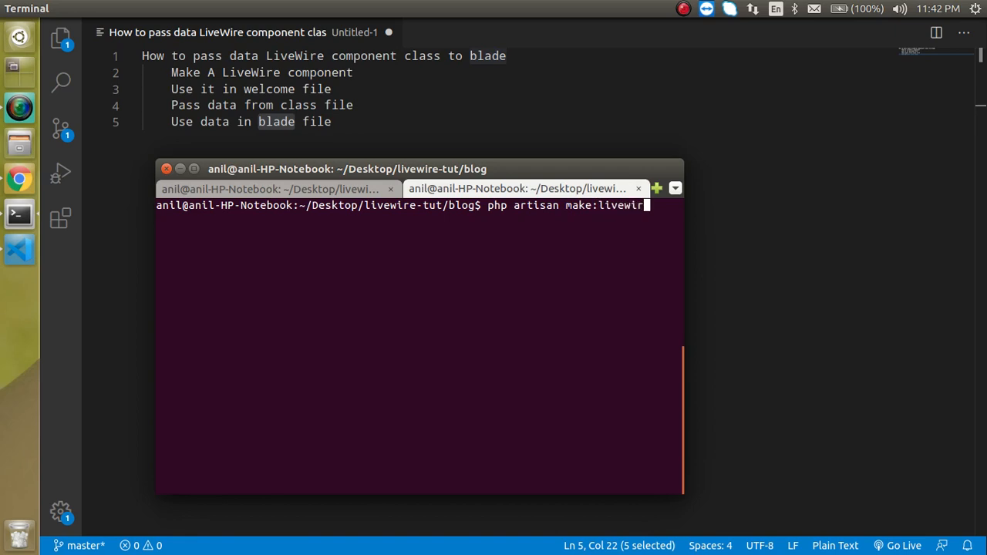
type("e")
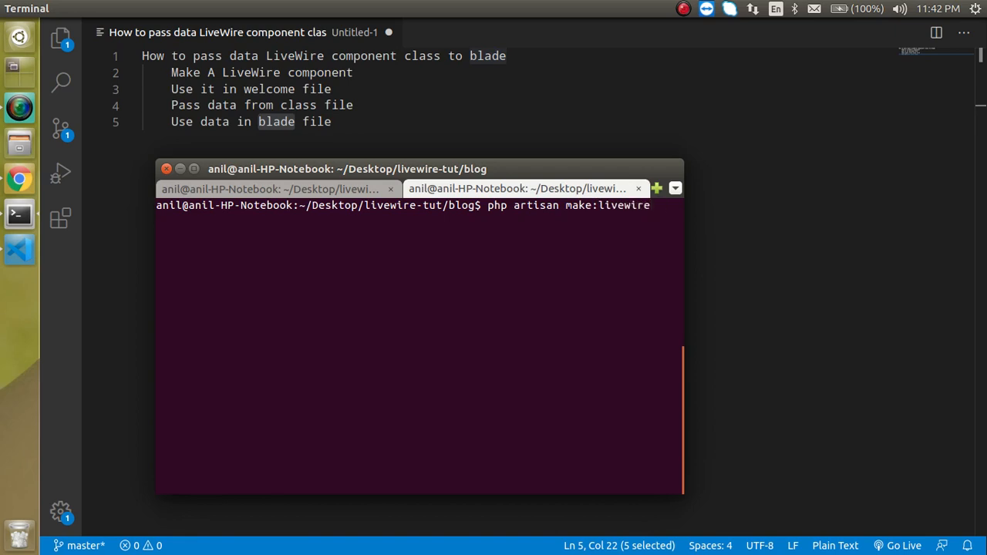
type("pr")
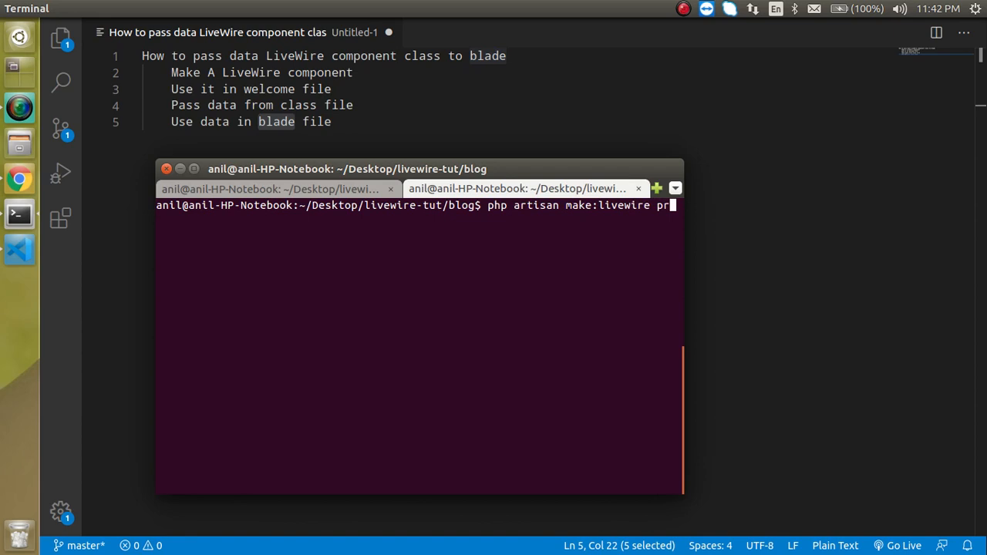
type("ofile")
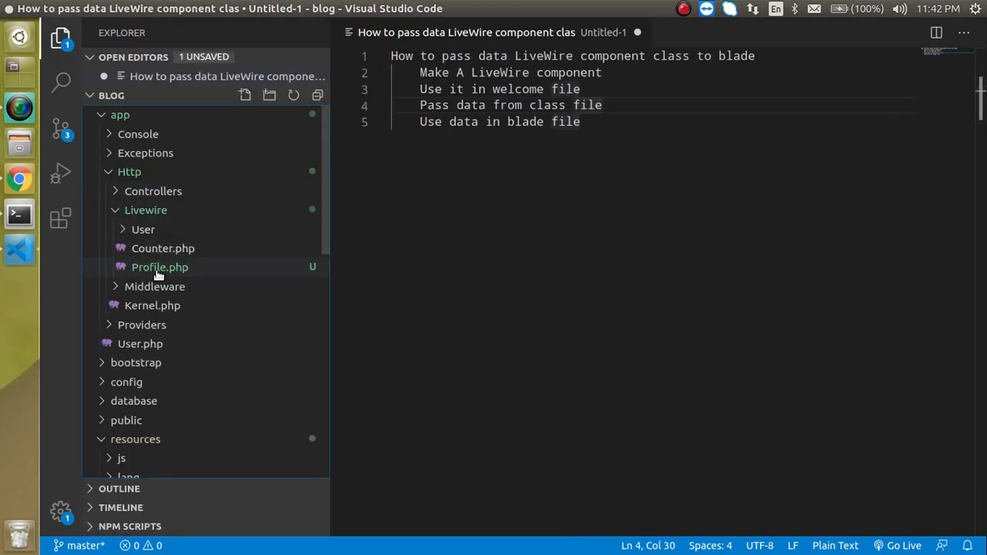
mouse_move(160, 267)
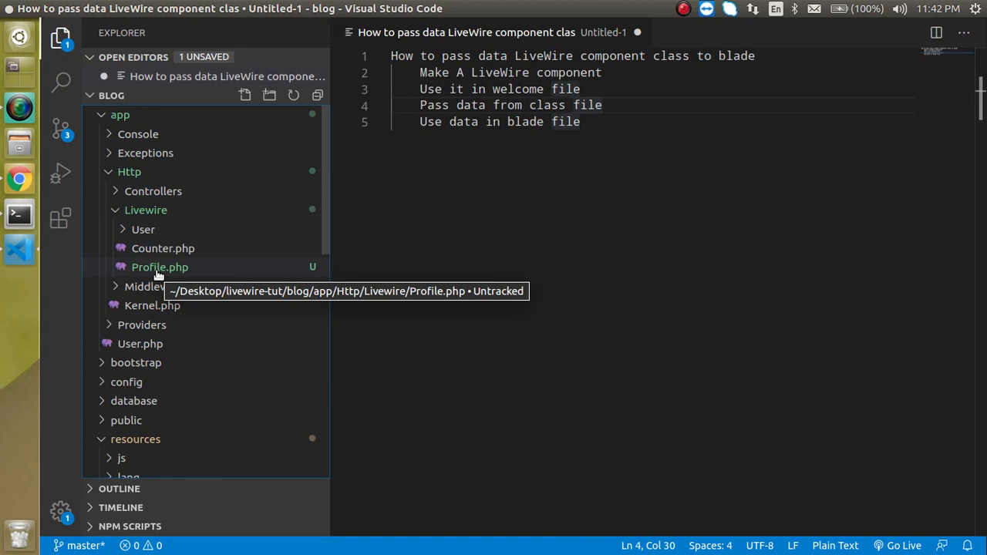
Open Profile.php, profile.blade.php and welcome.blade.php from the Explorer
double_click(159, 267)
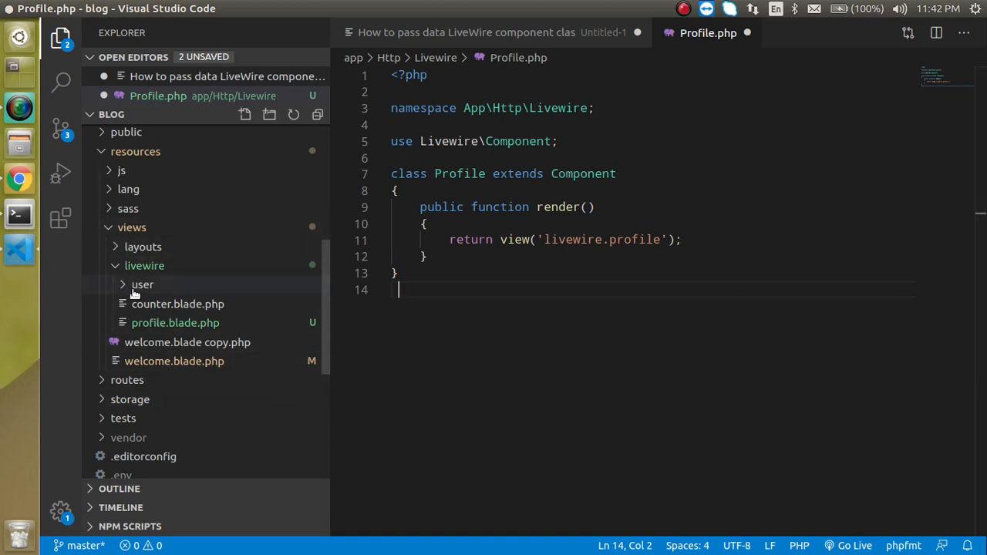
left_click(175, 322)
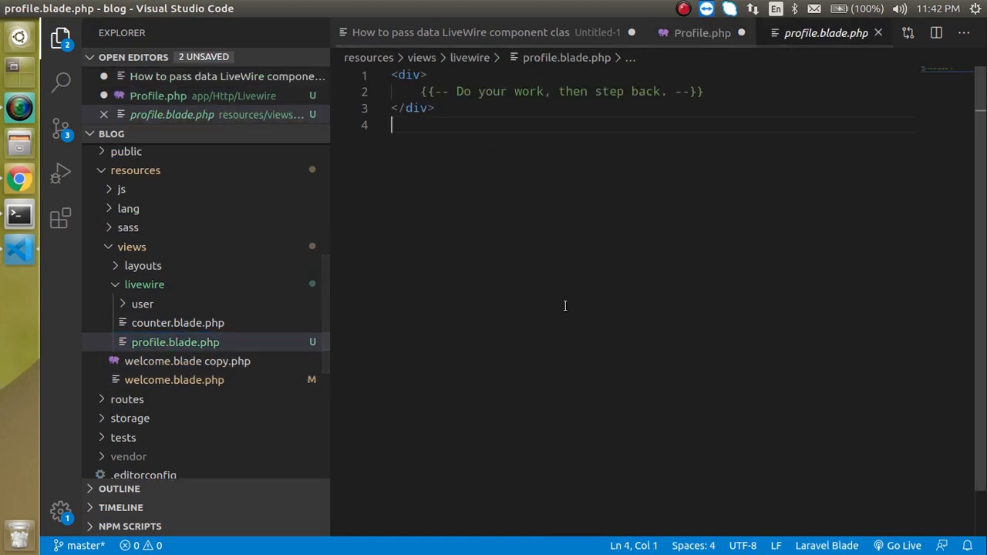
mouse_move(233, 327)
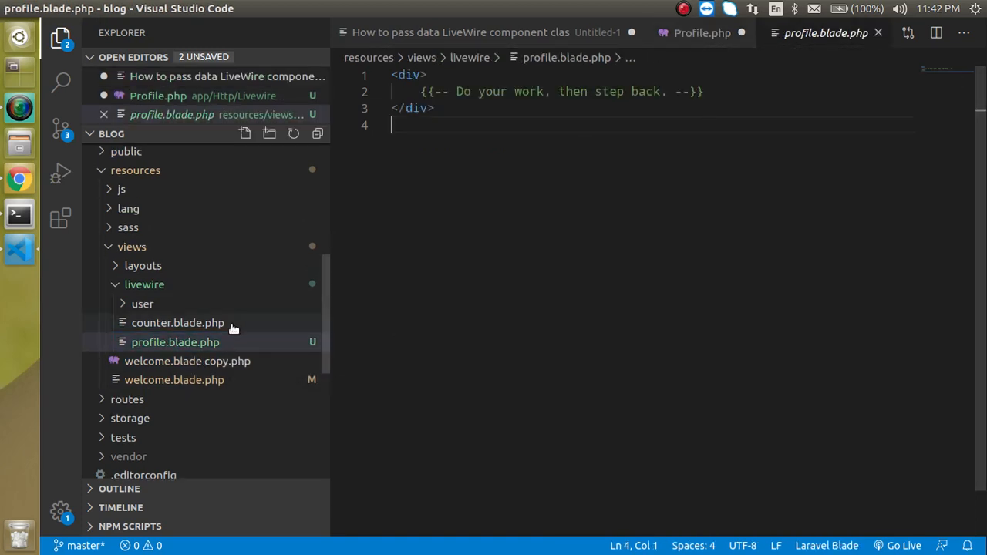
left_click(174, 379)
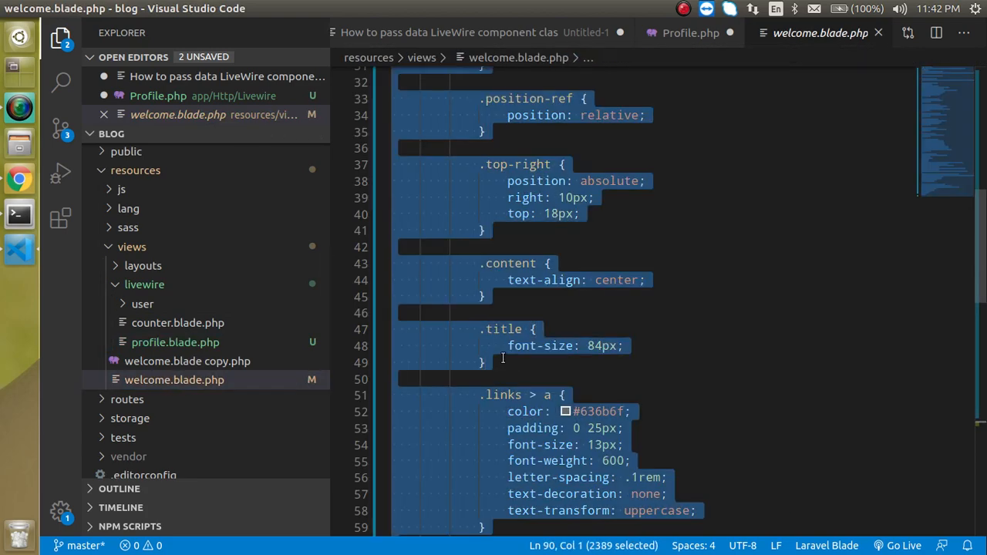
Replace welcome.blade.php with an HTML5 skeleton titled 'share data tutorial'
type("html")
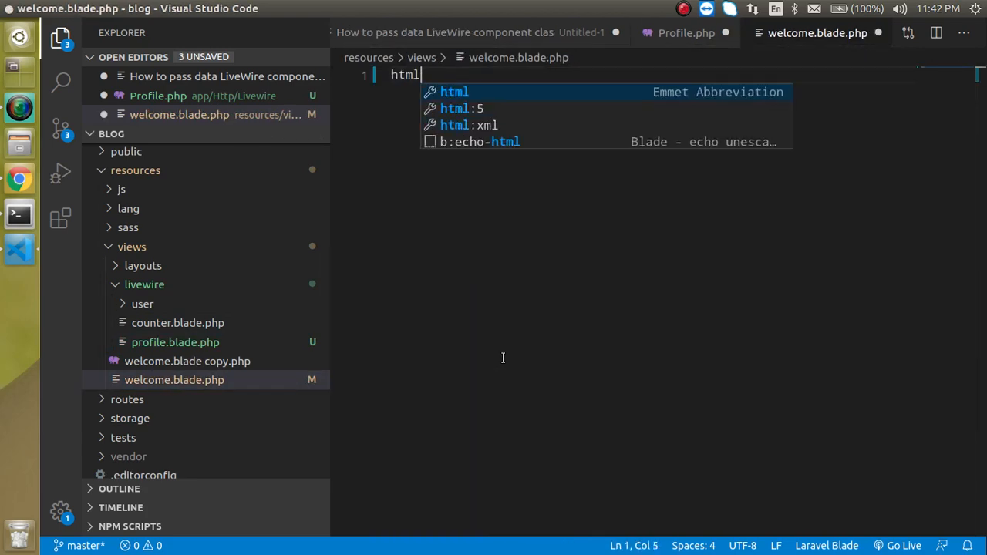
key("Tab")
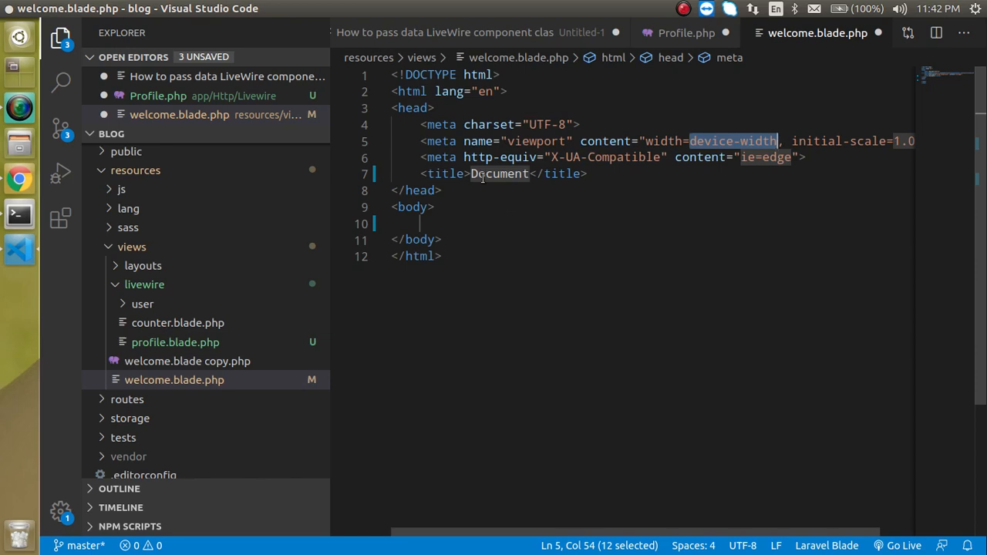
double_click(499, 174)
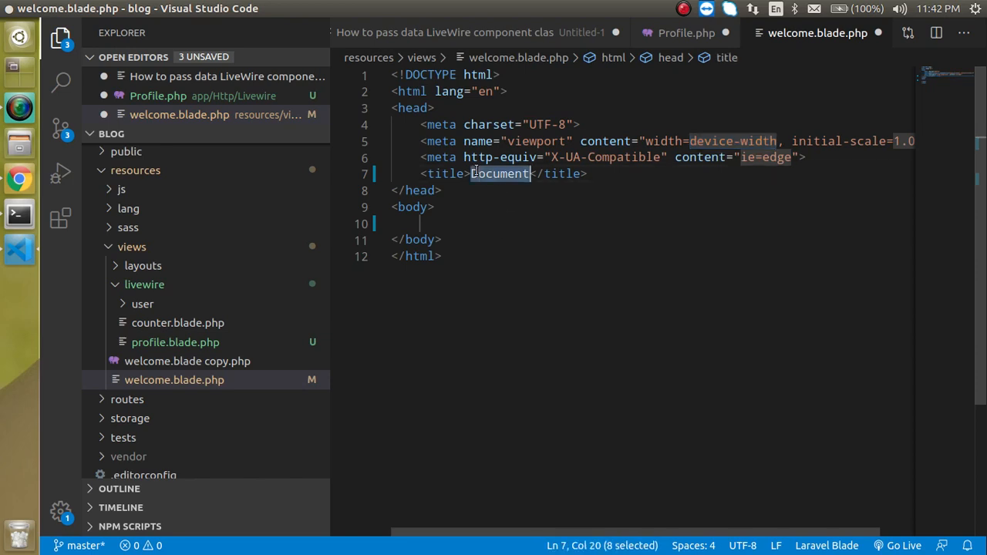
type("Shre")
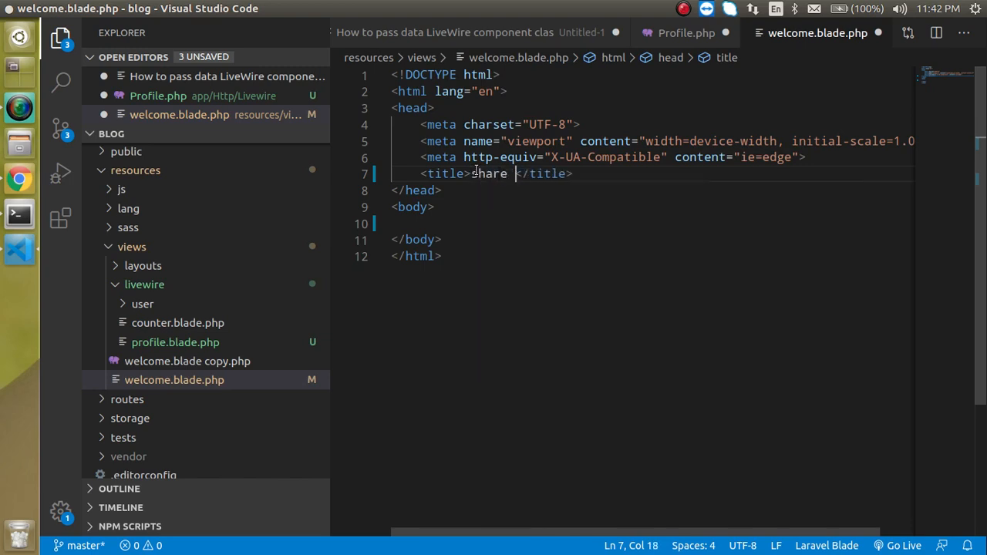
type("data tutotiela")
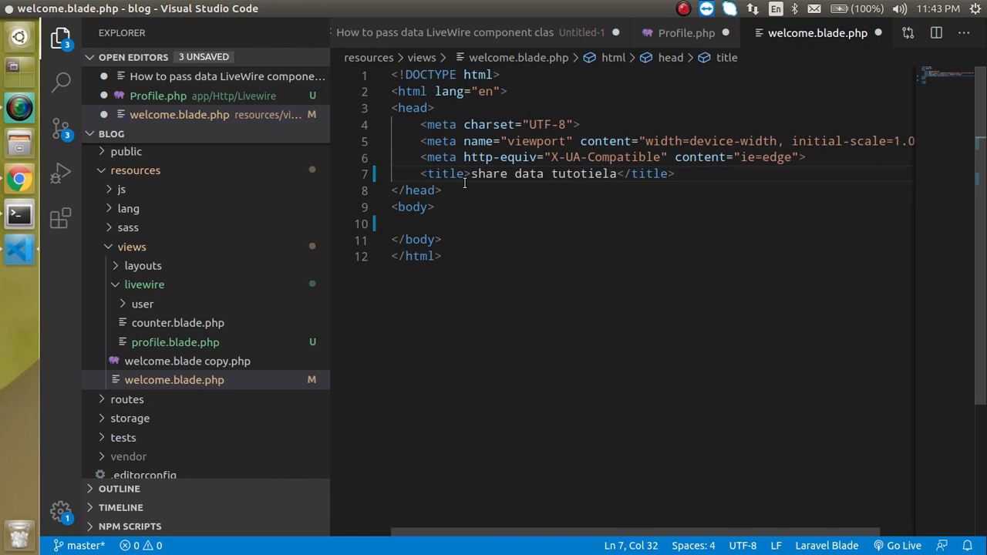
key("BackSpace")
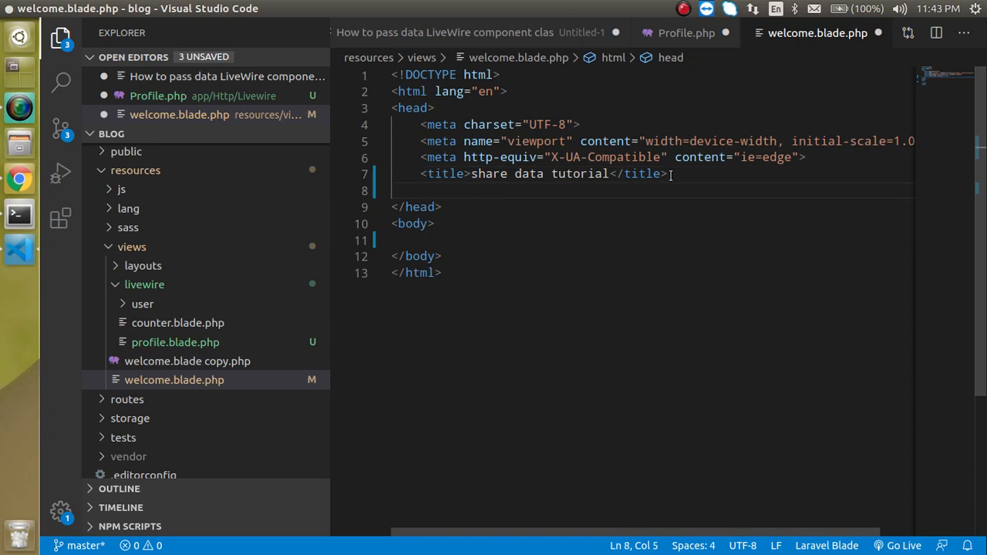
type("@")
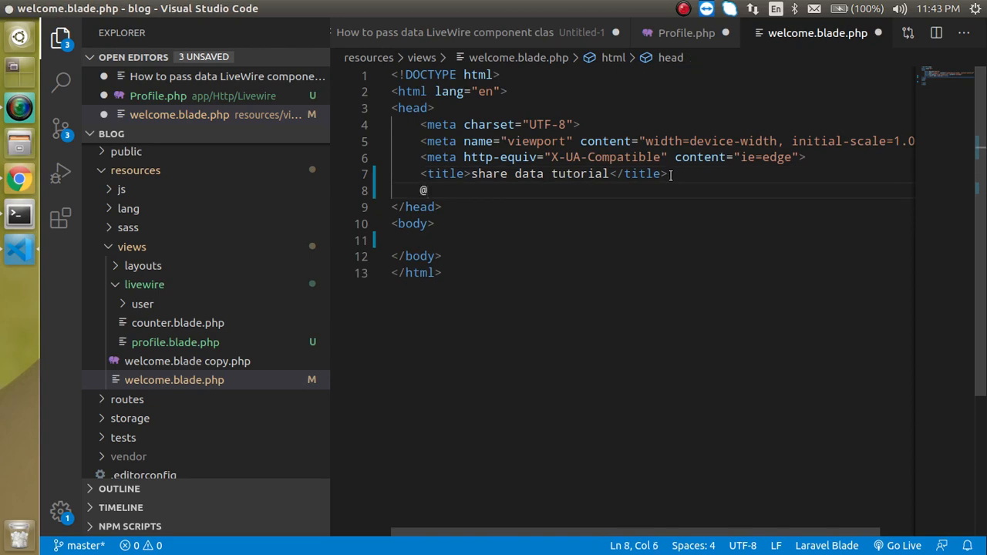
type("sty")
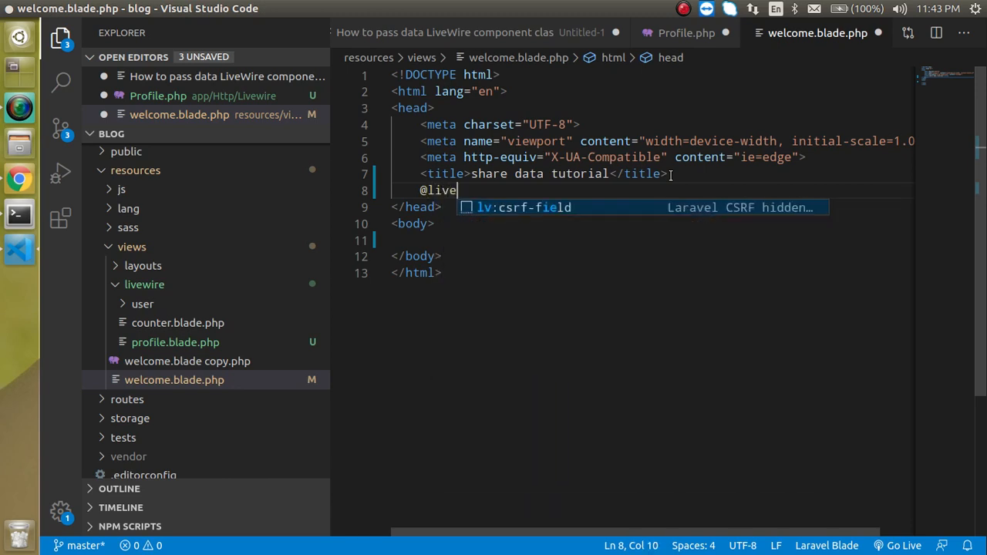
type("wire")
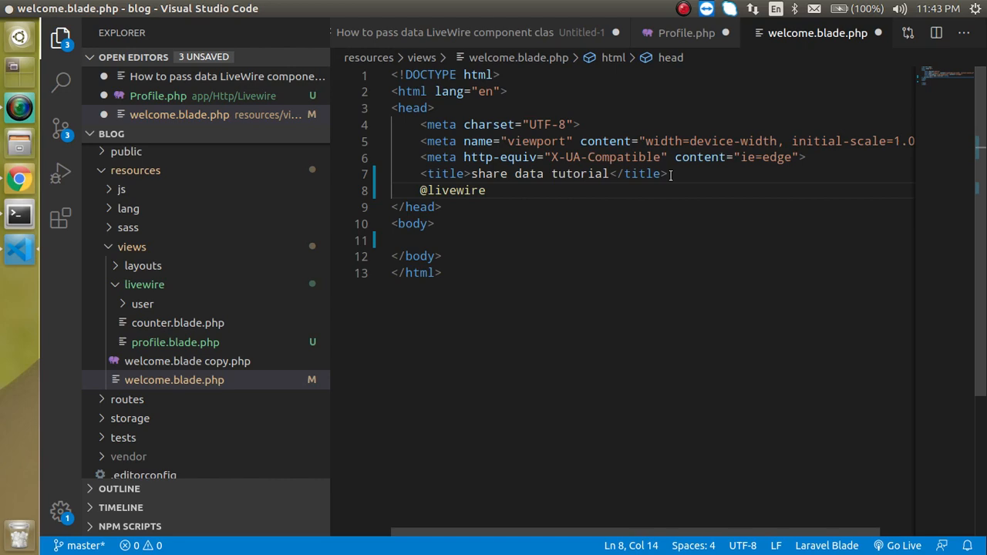
type("Styles")
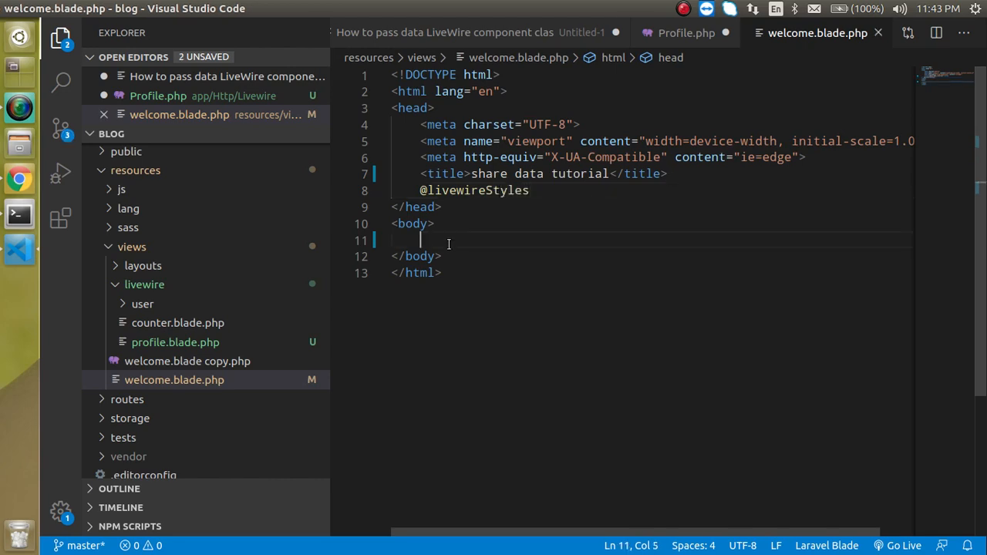
type("@livewireStyles")
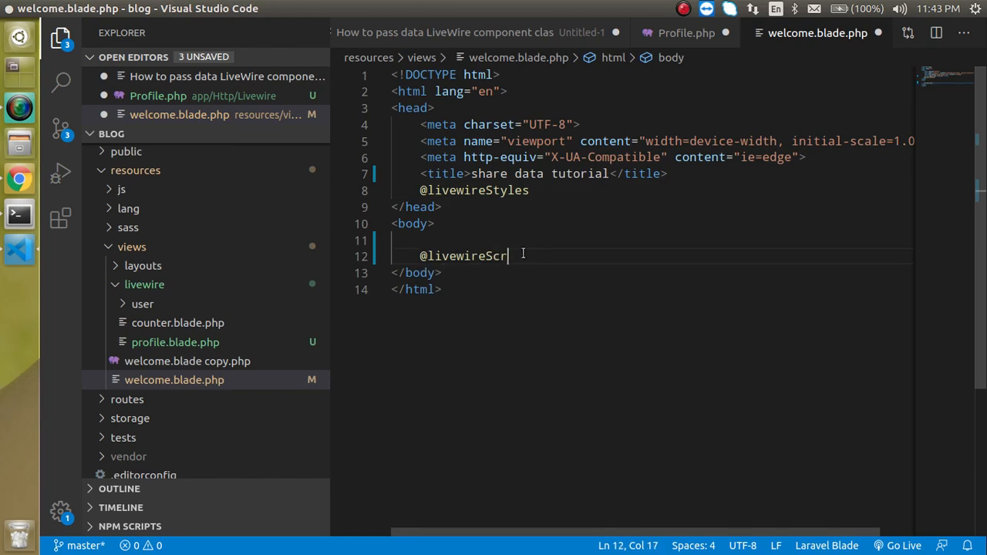
type("ipts")
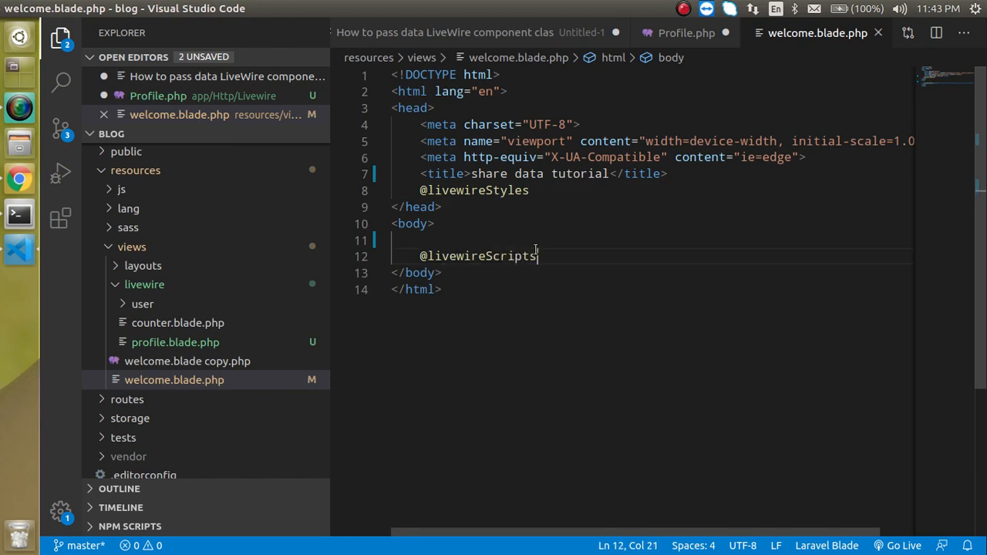
key("Enter")
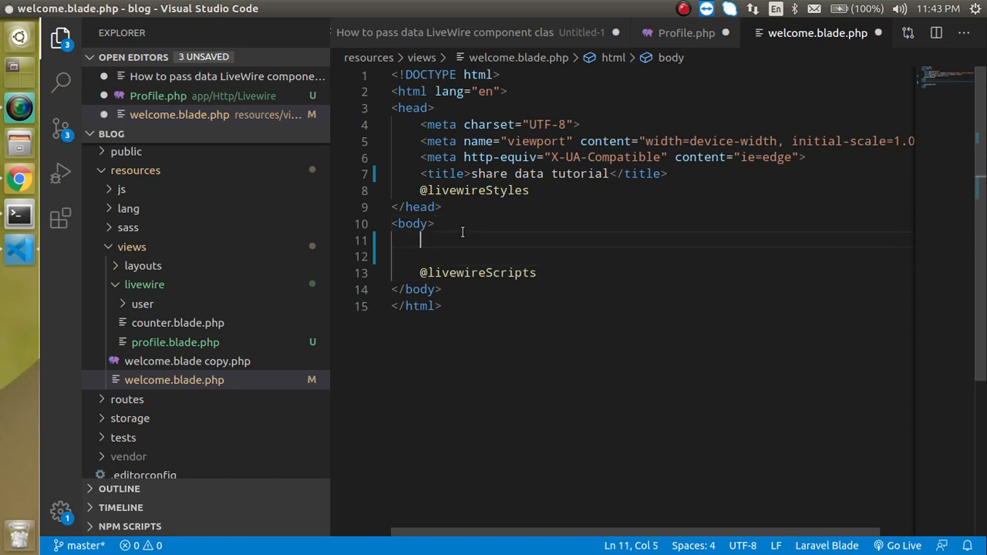
type("@live")
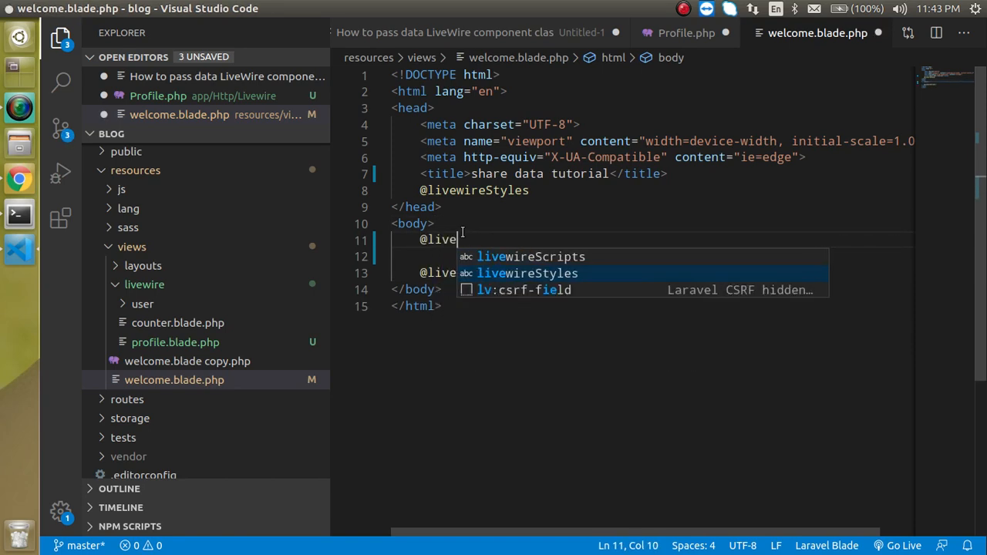
type("wire")
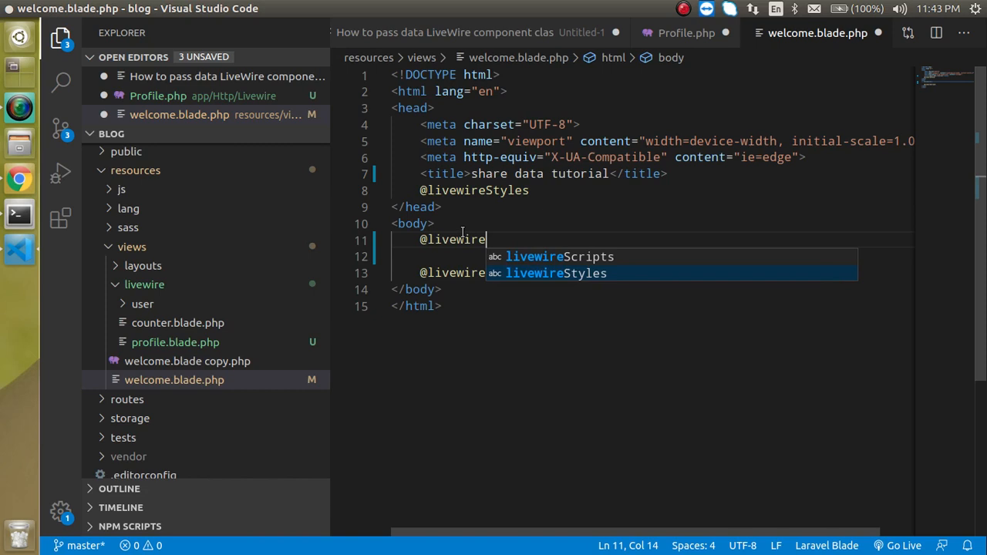
type("('pro')")
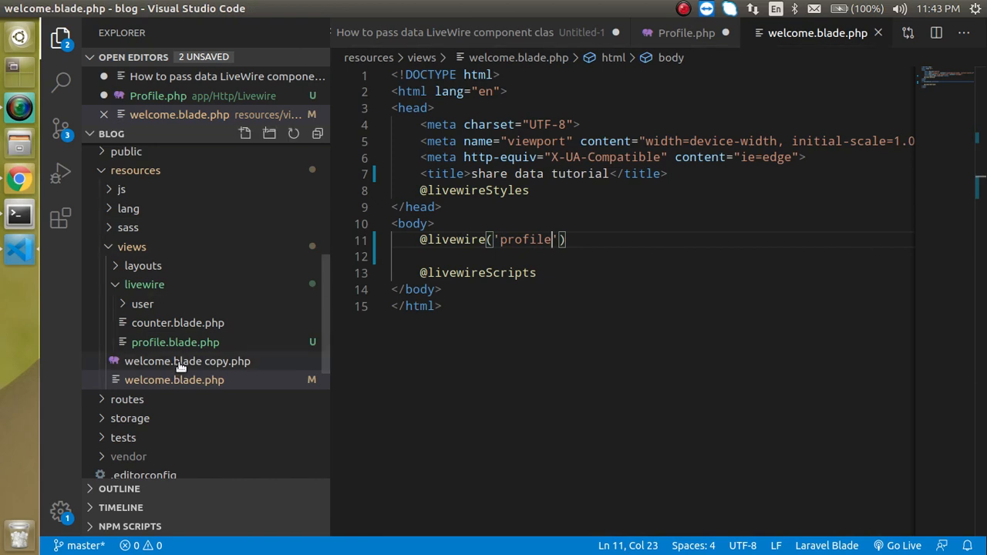
left_click(175, 341)
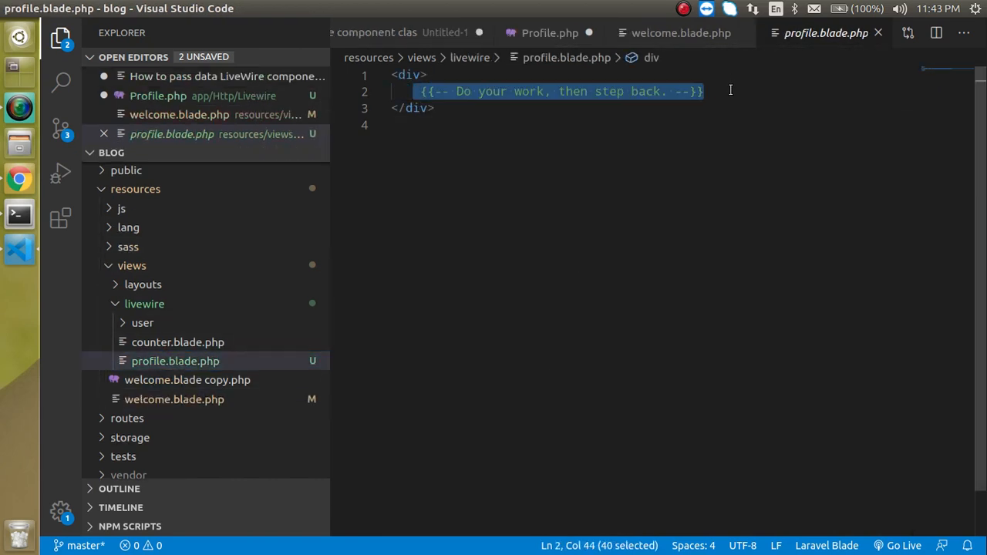
Replace the placeholder comment in profile.blade.php with <h1>Profile component view</h1>
type("<h1></h1>")
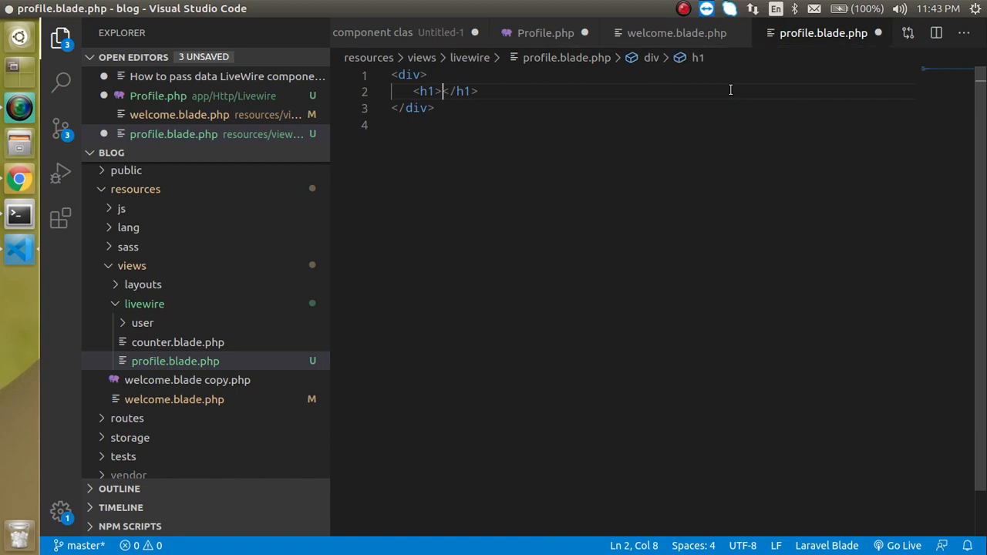
type("Poril")
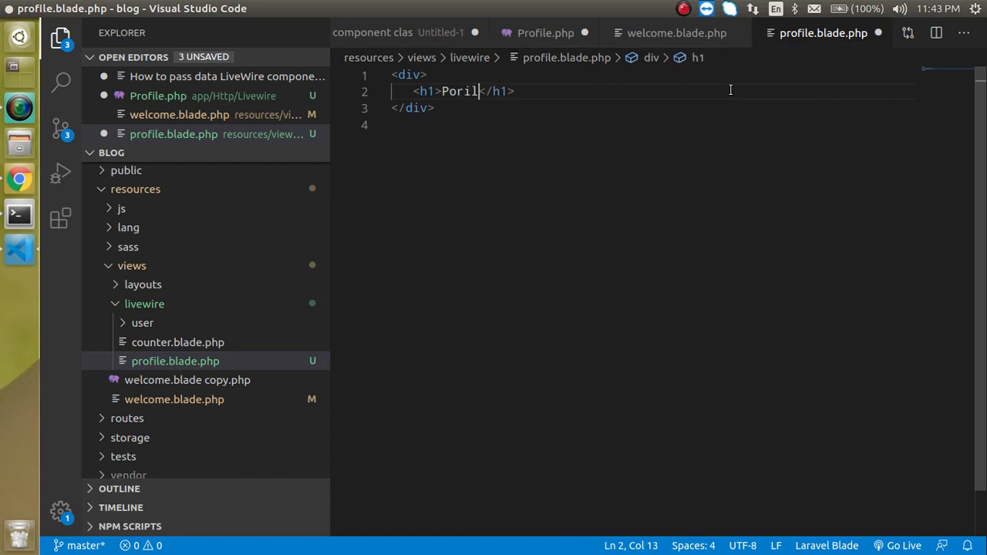
key("Backspace")
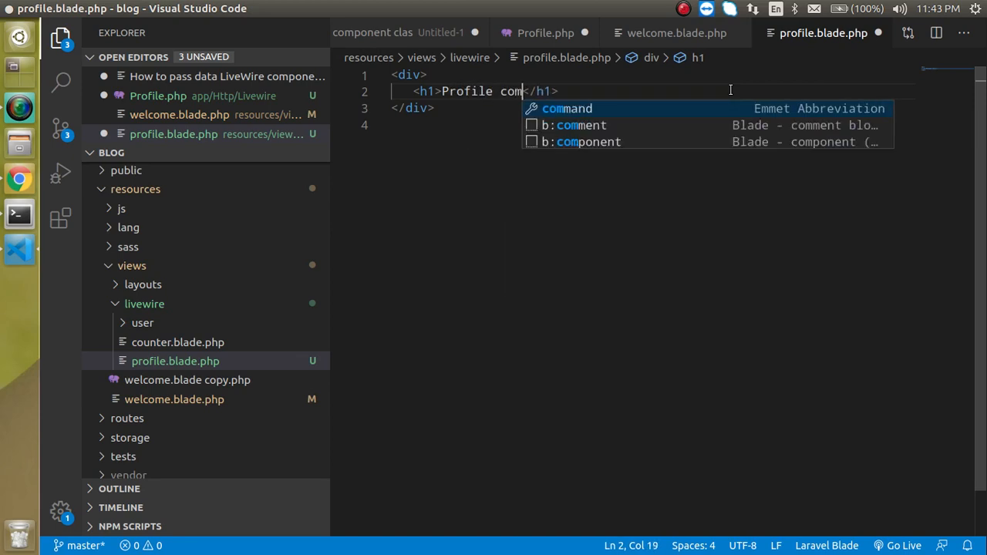
type("ponent")
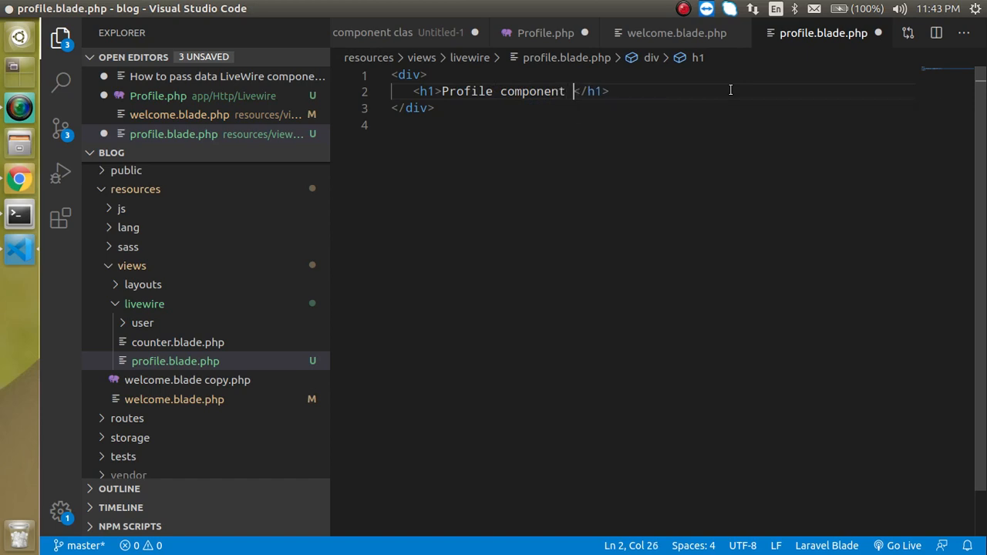
type("view")
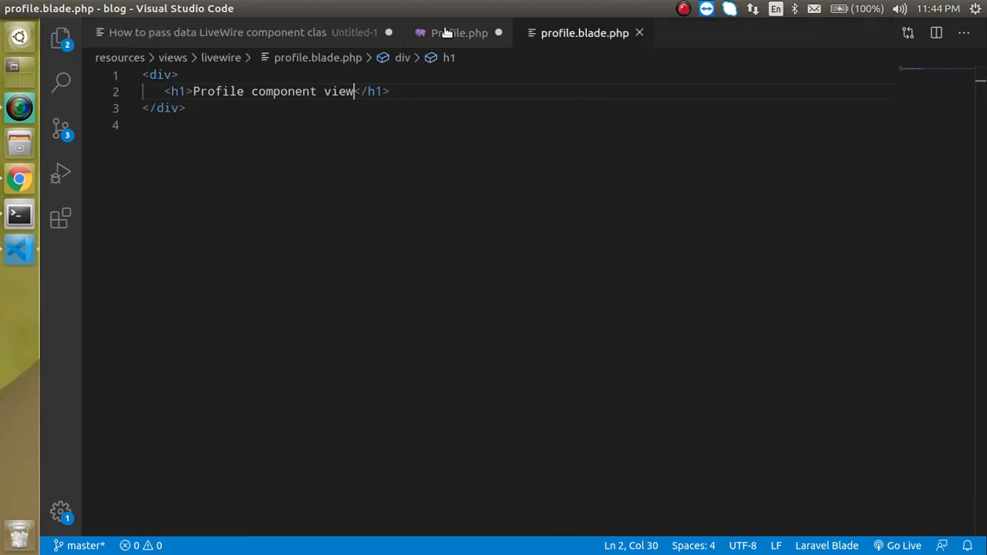
left_click(459, 32)
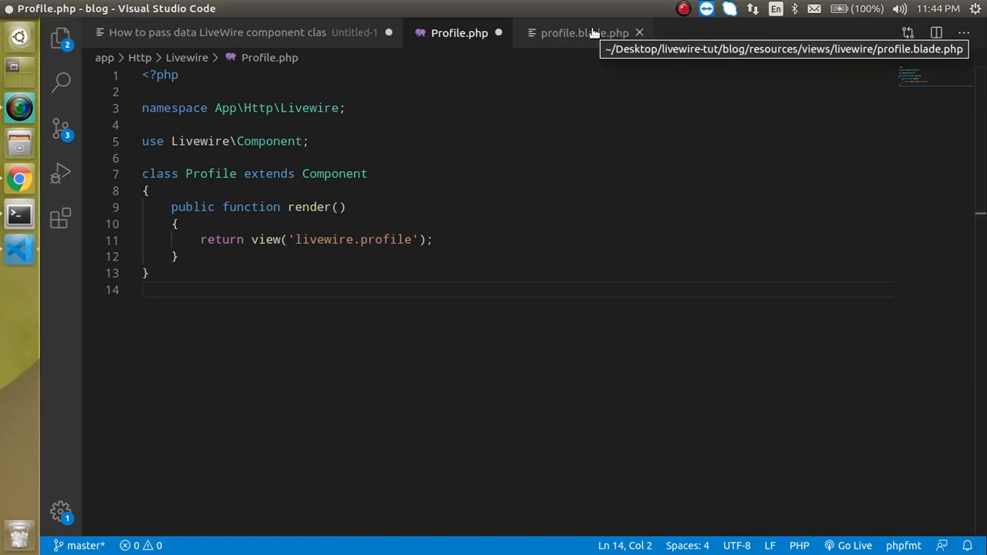
mouse_move(588, 40)
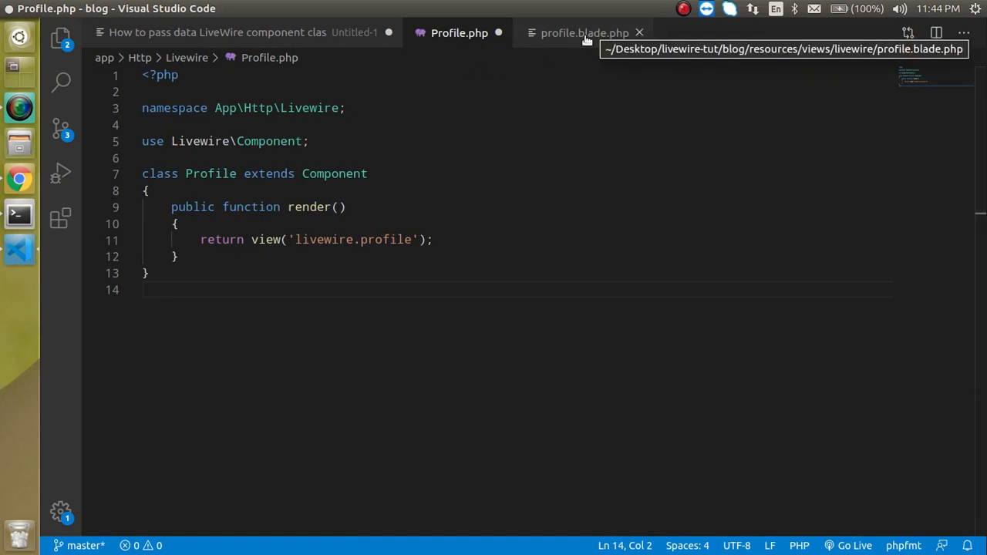
left_click(937, 32)
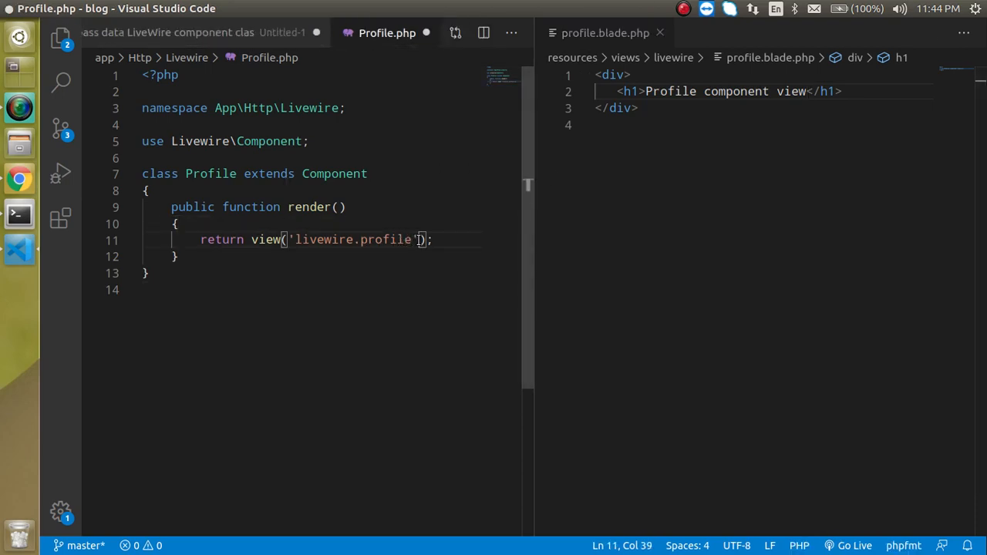
type(",''")
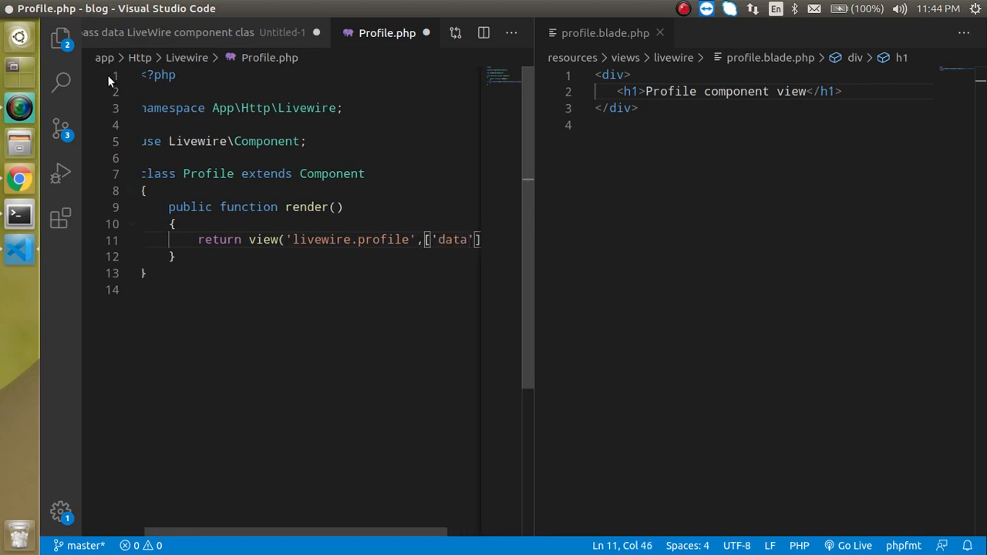
mouse_move(434, 212)
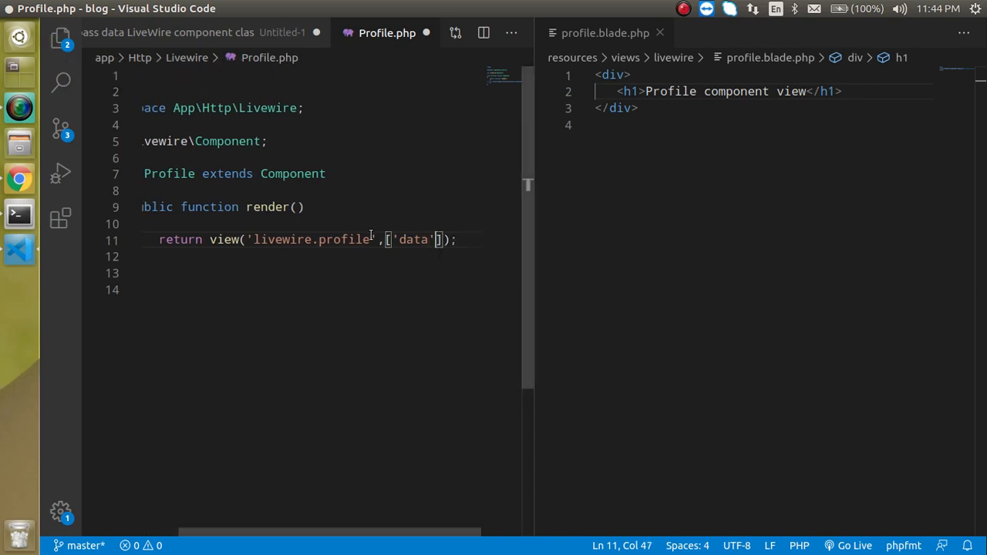
type("=>'a'")
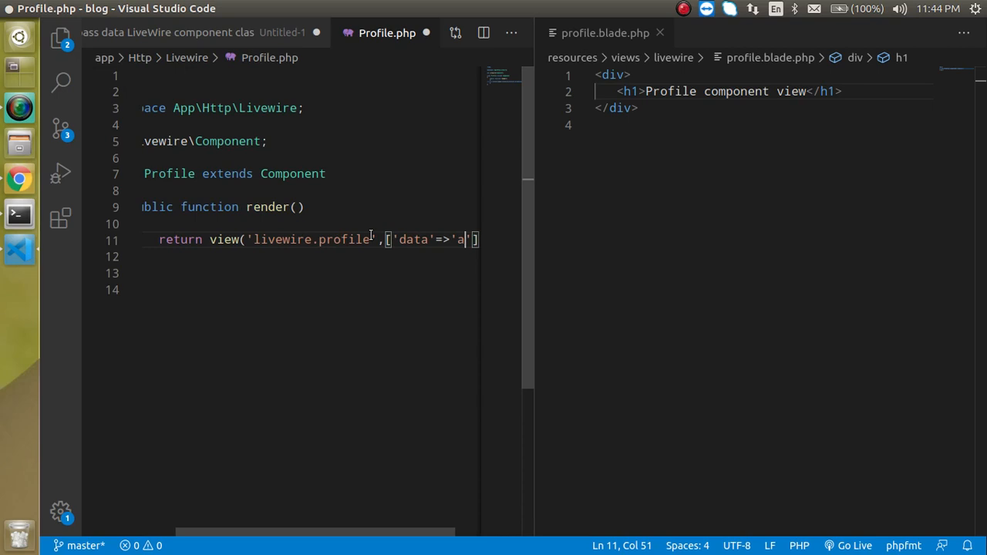
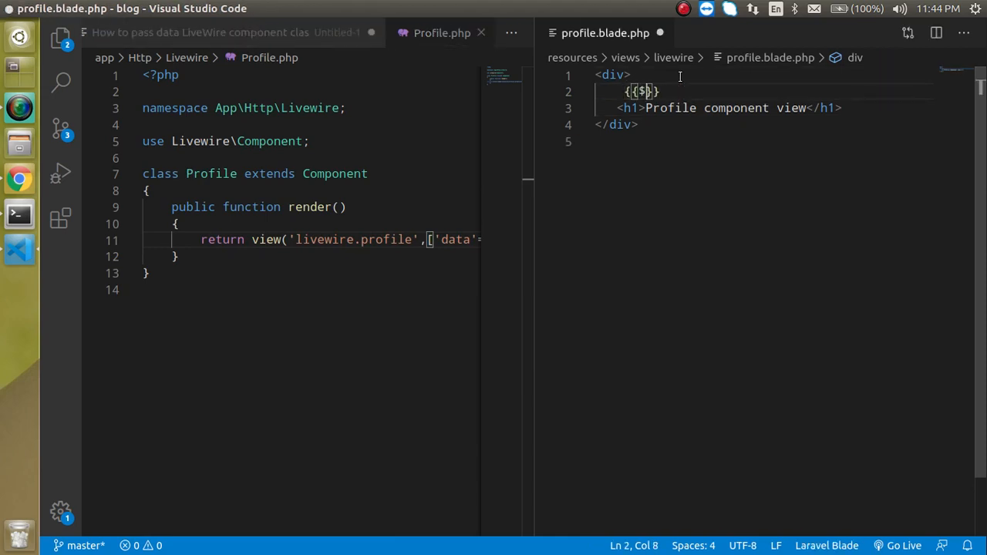
Move {{$data}} into an <h2> below the h1 and reload Chrome to confirm the name
type("data")
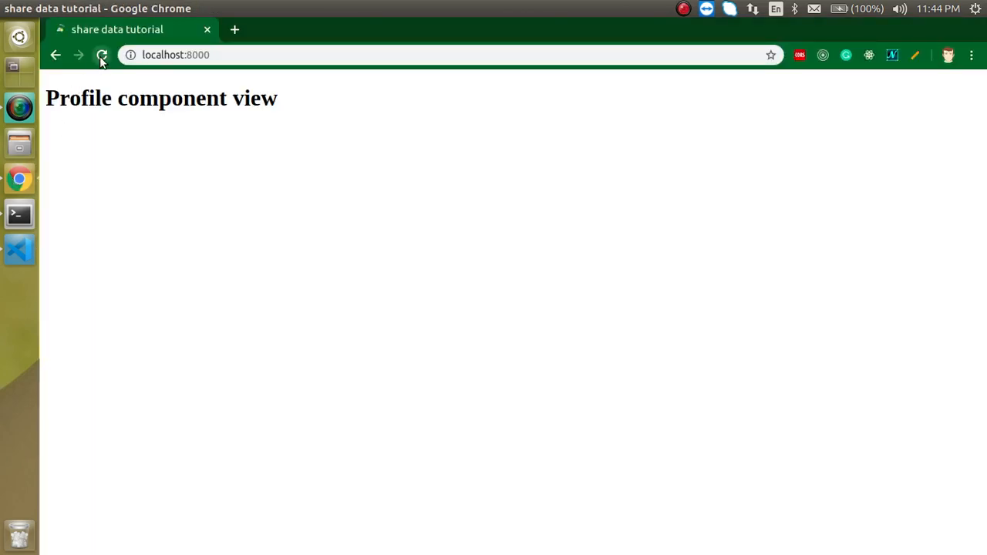
left_click(101, 55)
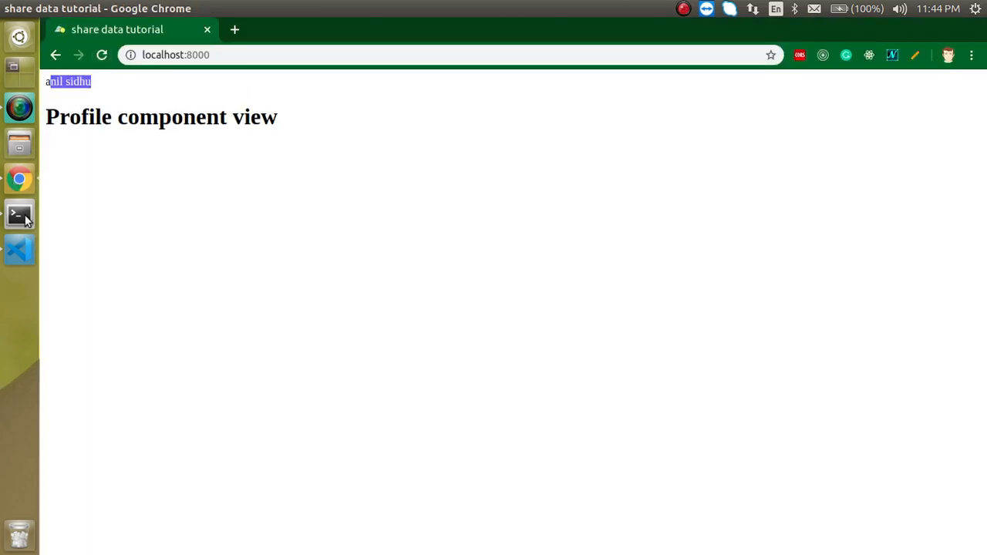
left_click(18, 215)
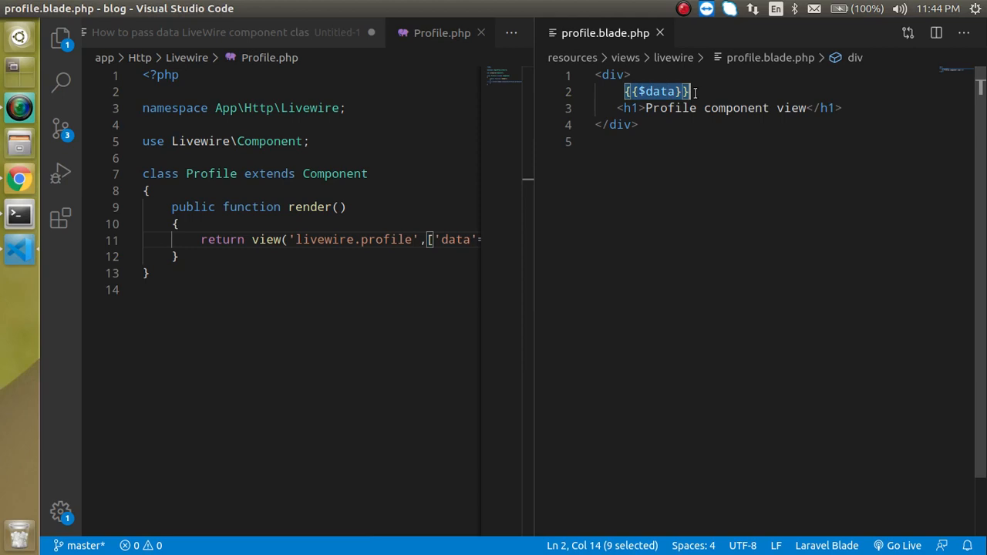
key("Delete")
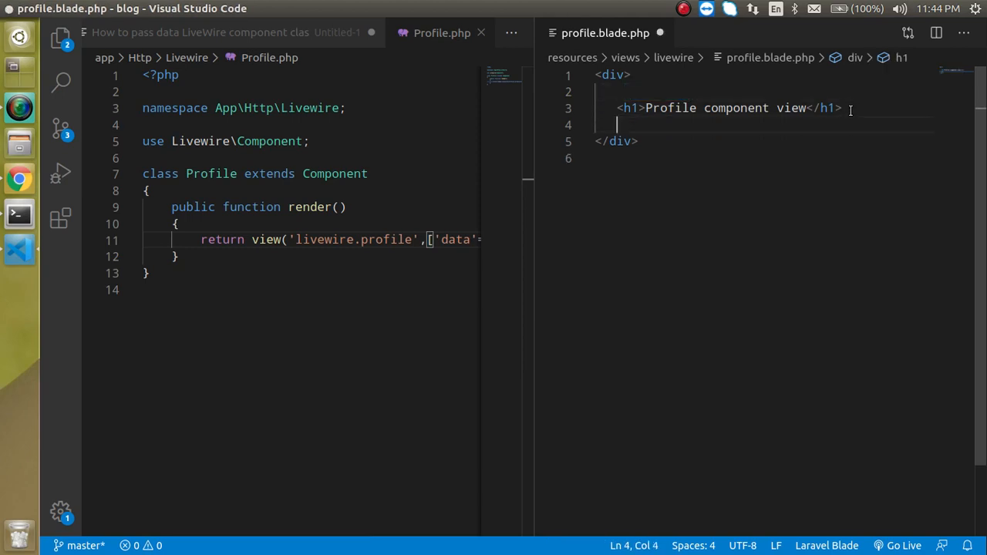
type("<h2>{{$data}}</h2>")
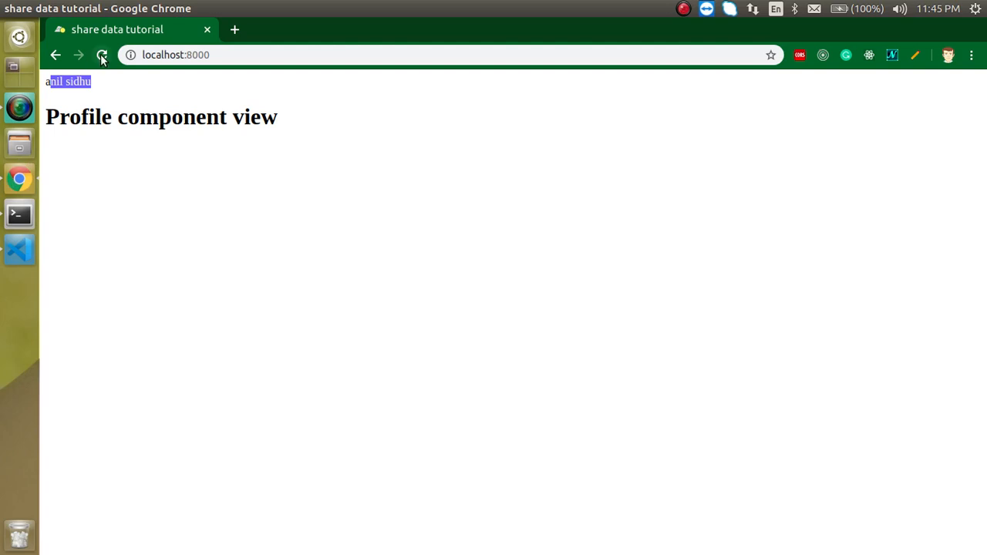
left_click(19, 249)
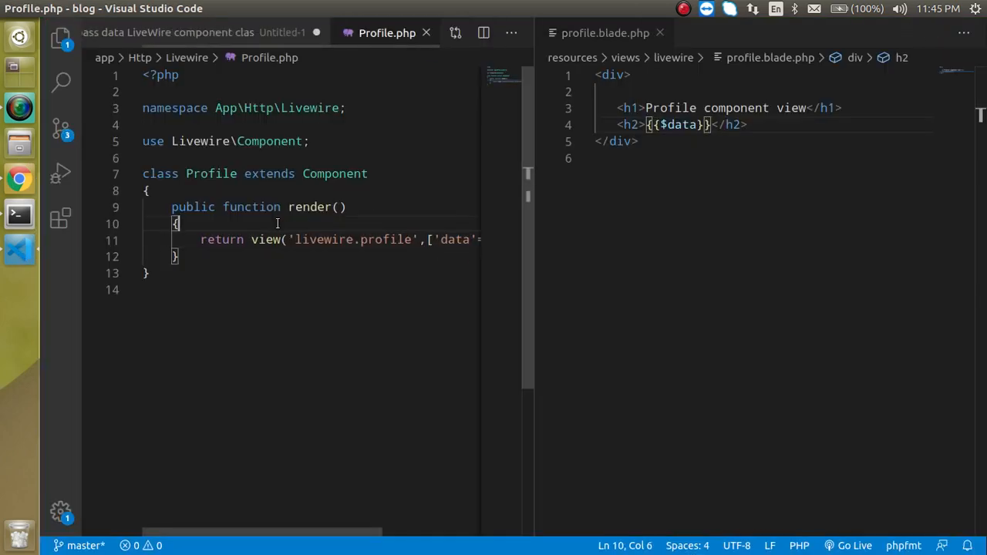
type("$data=[")
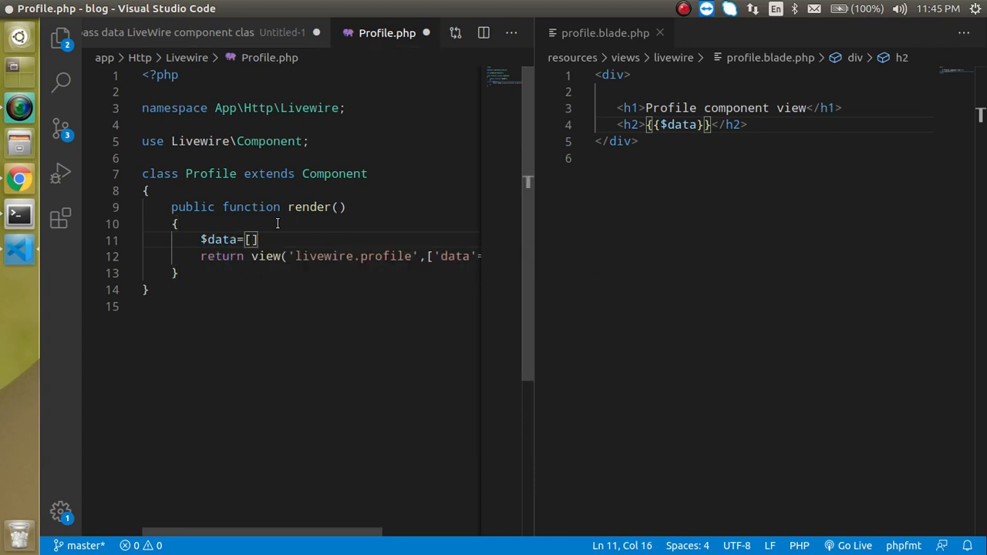
type("'name'")
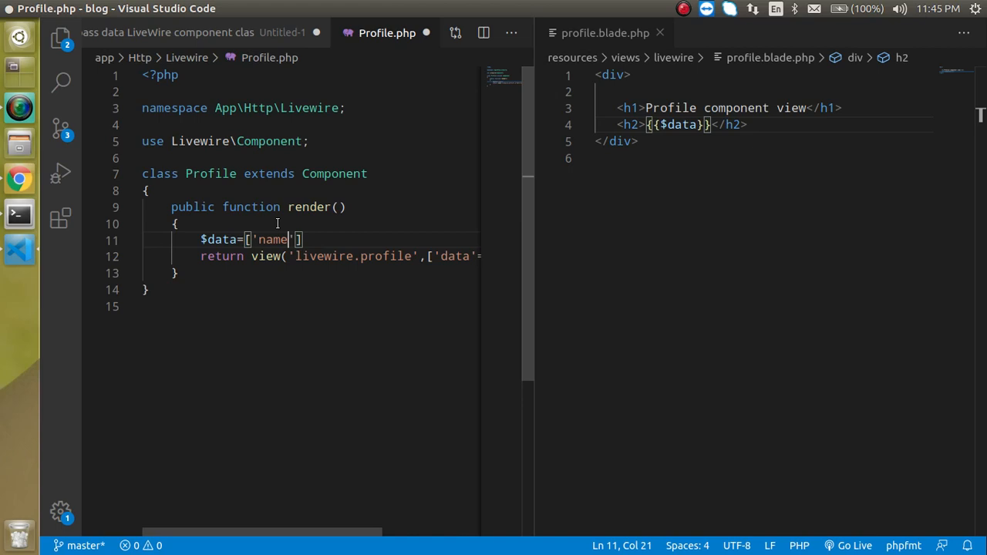
type("=>'")
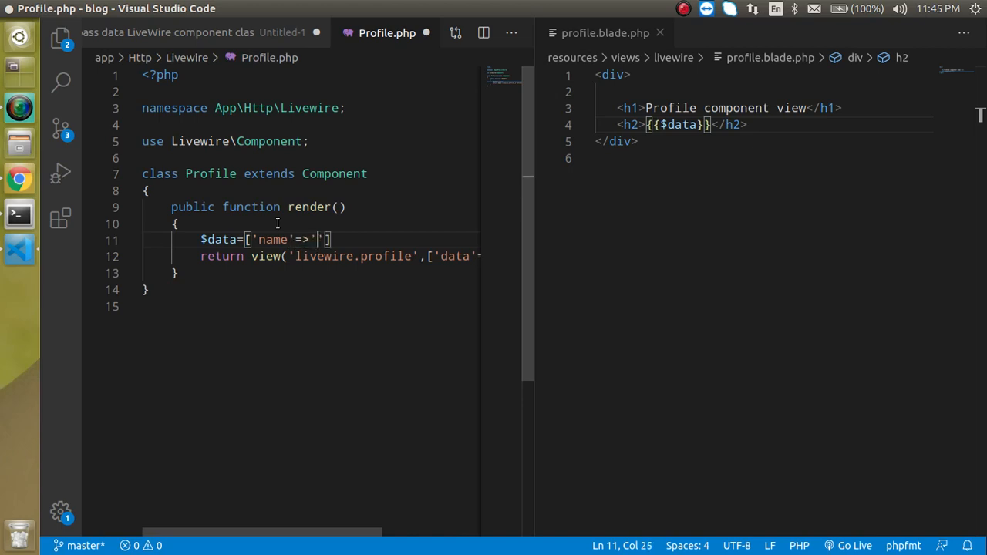
type("anil")
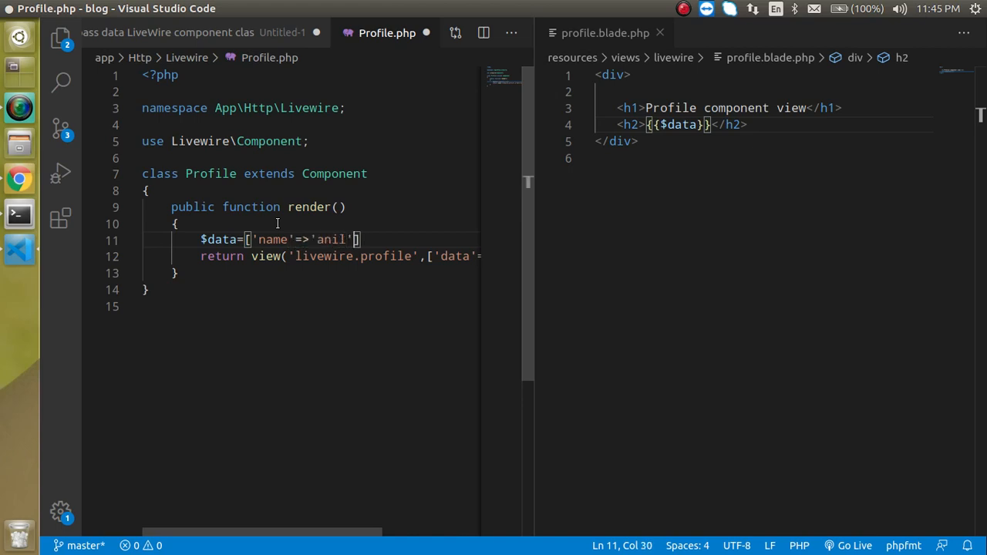
type(",e")
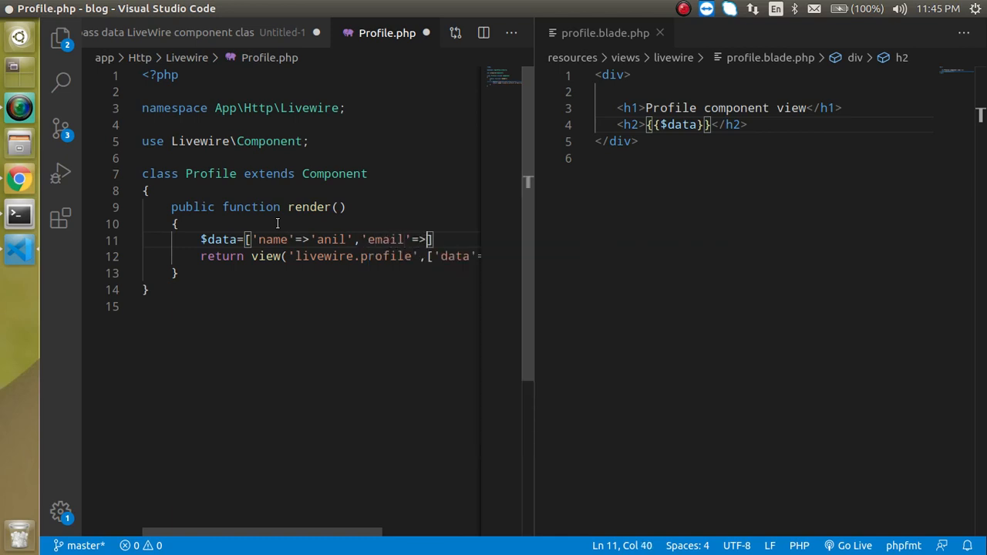
type("'anil@test.com'")
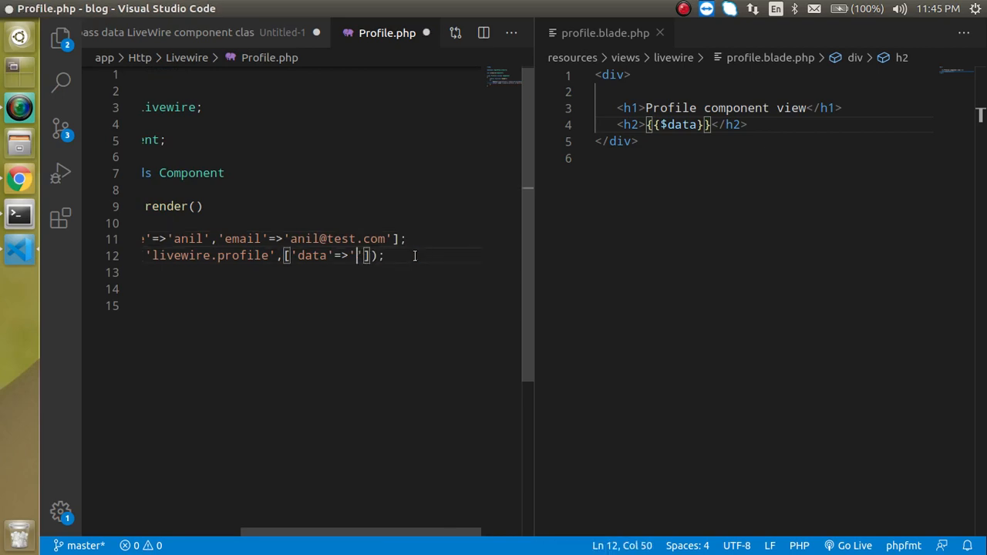
type("$dat")
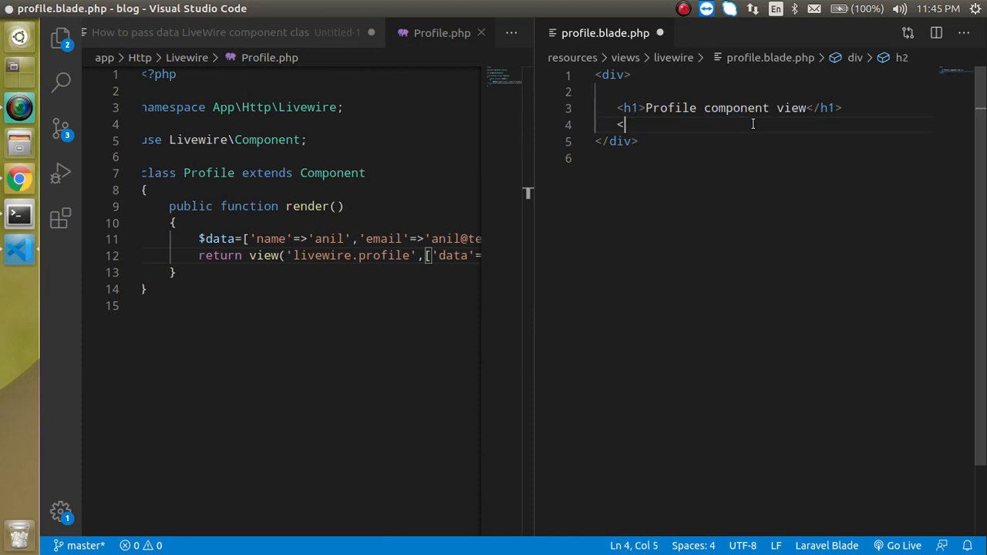
type("foreach ($collection as $item")
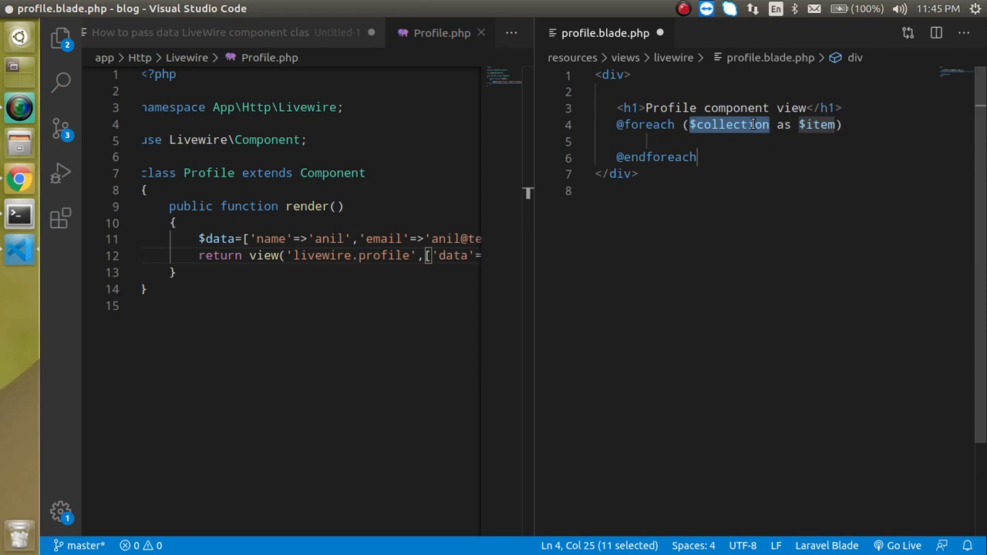
type("$$")
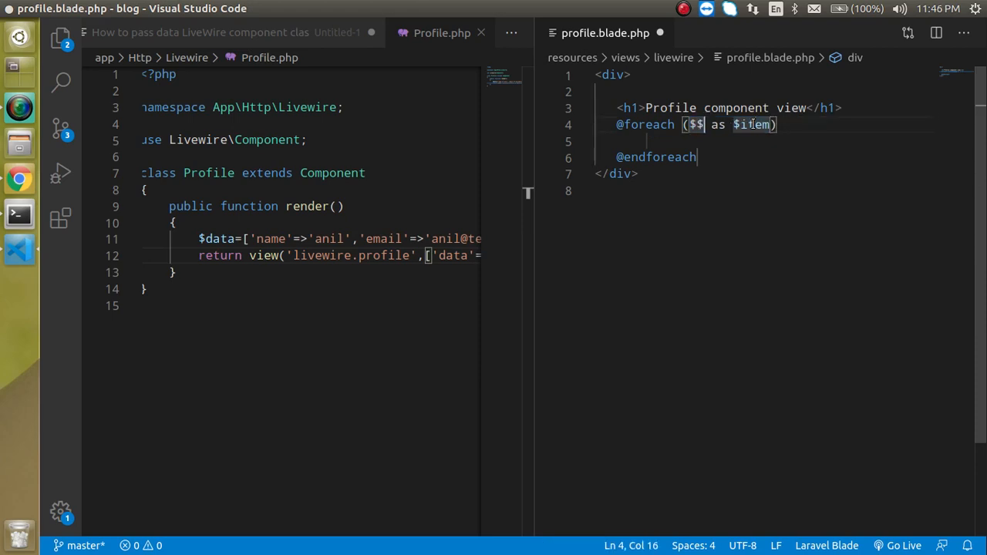
type("data")
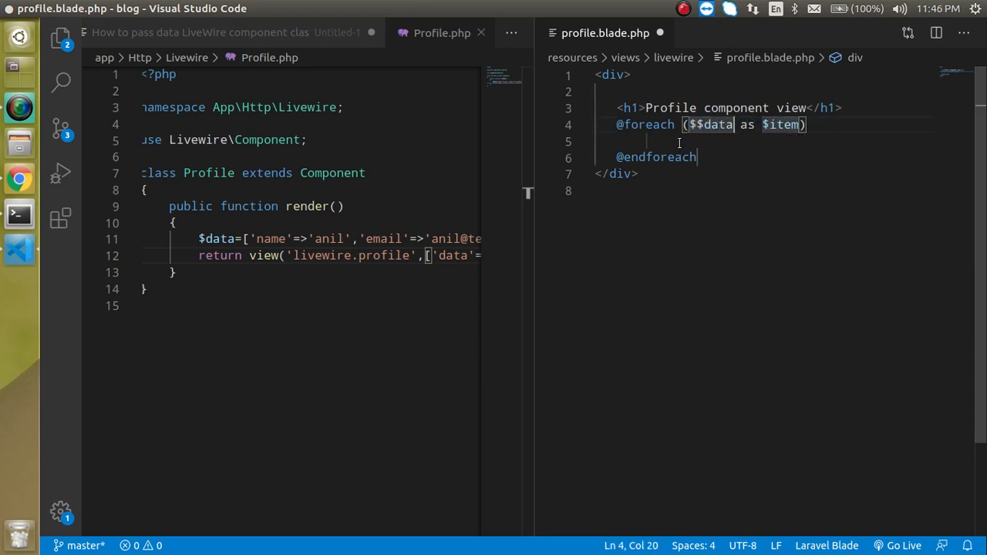
type("<h1></h1>")
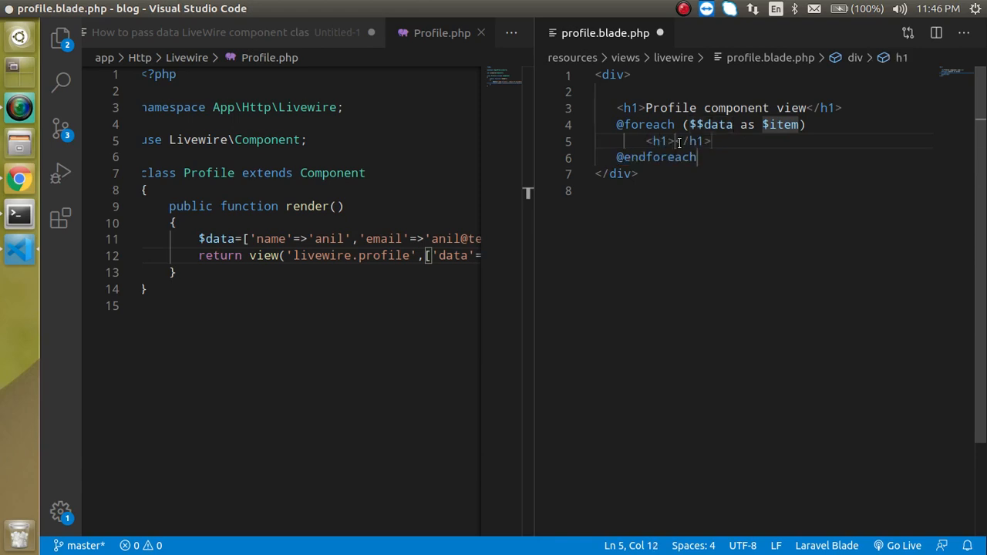
type("{{}}")
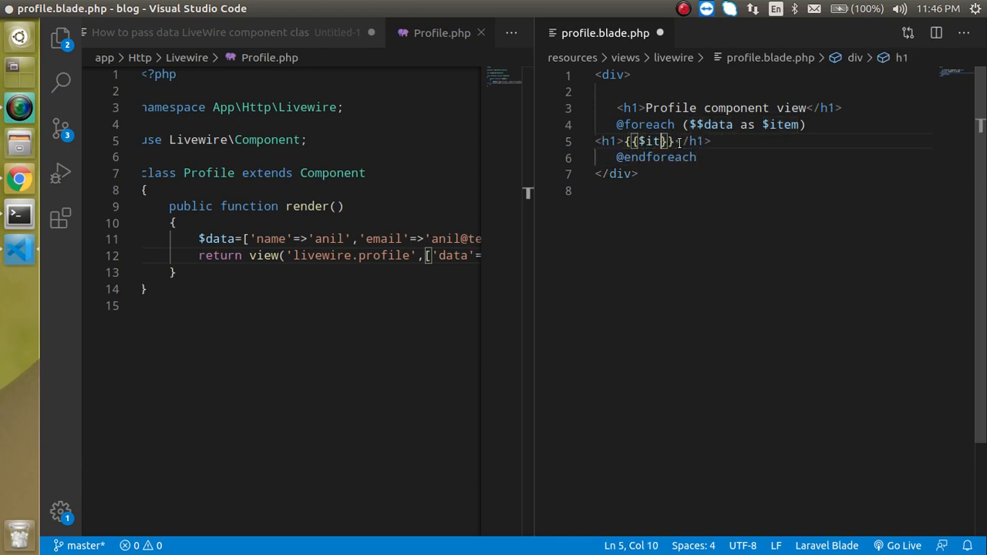
type("em")
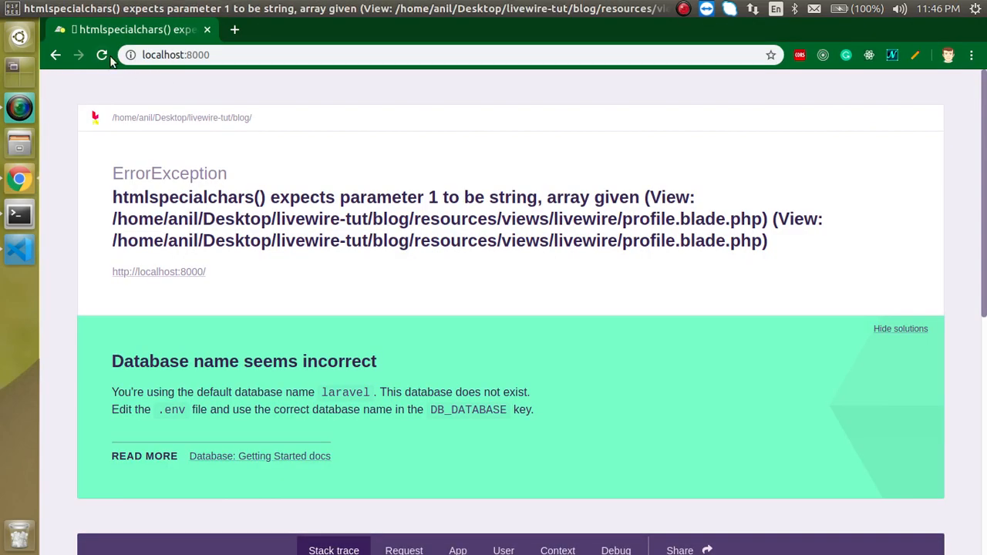
left_click(101, 54)
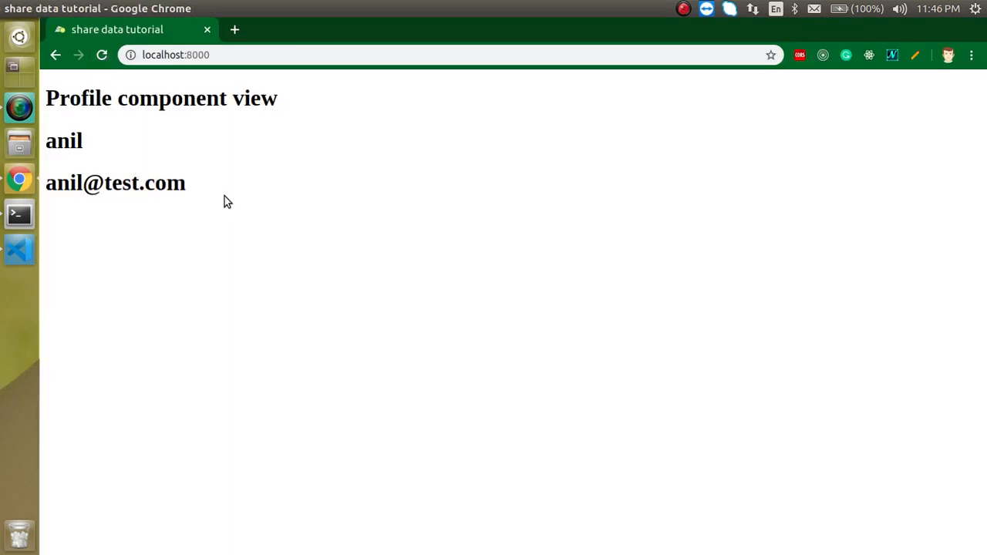
mouse_move(92, 171)
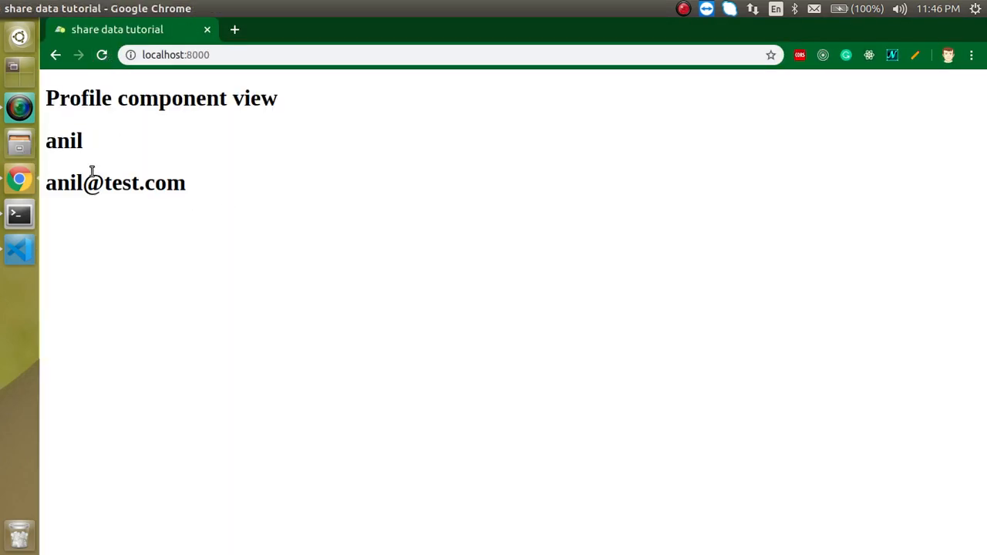
mouse_move(19, 249)
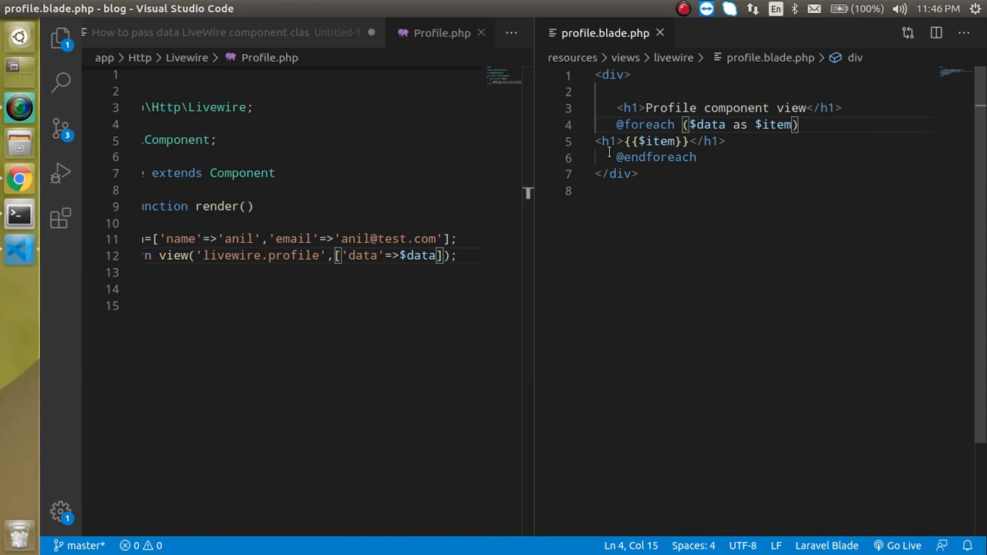
left_click(605, 157)
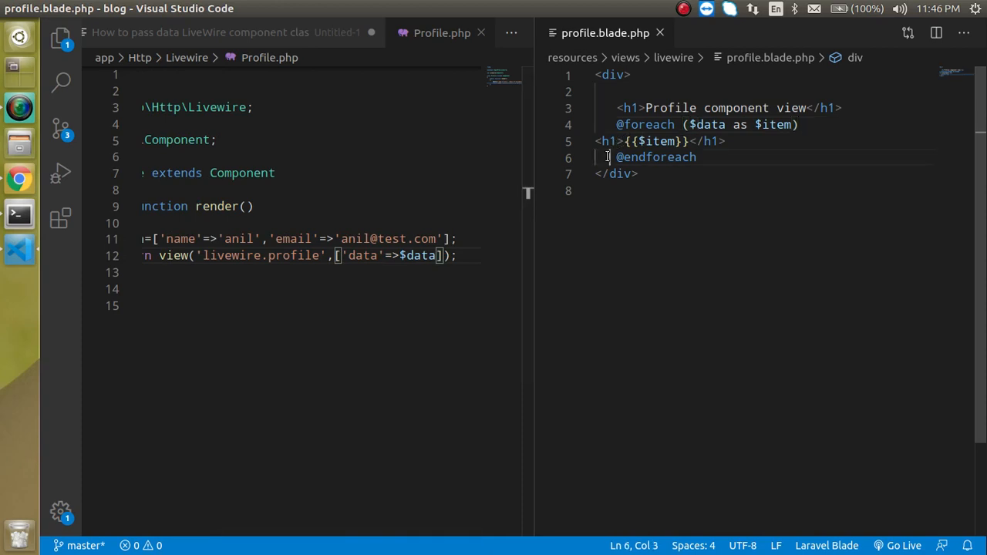